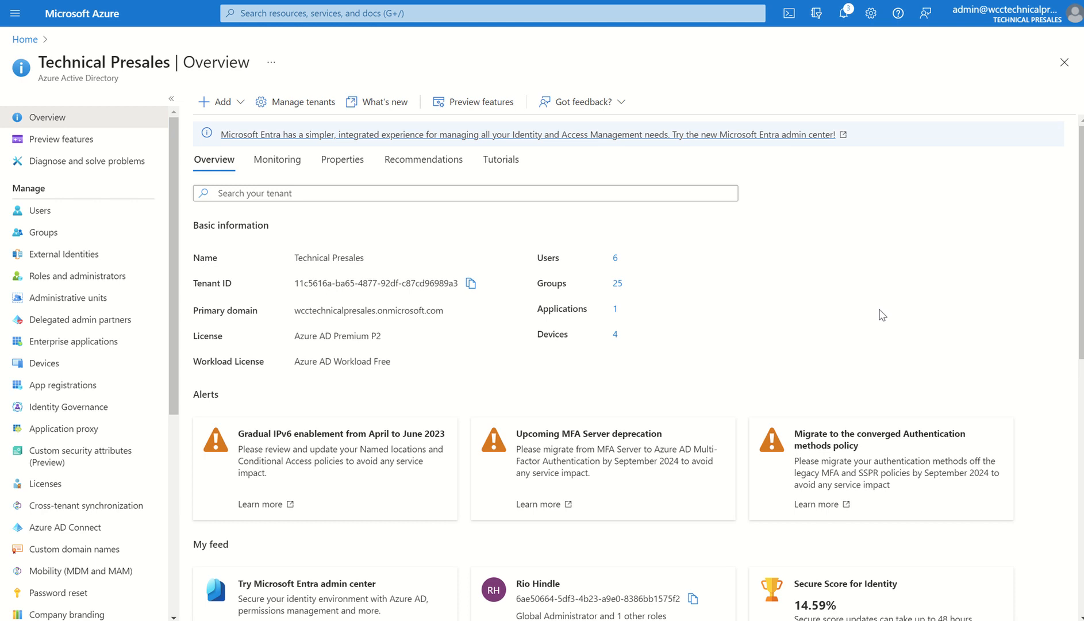
mouse_move(897, 317)
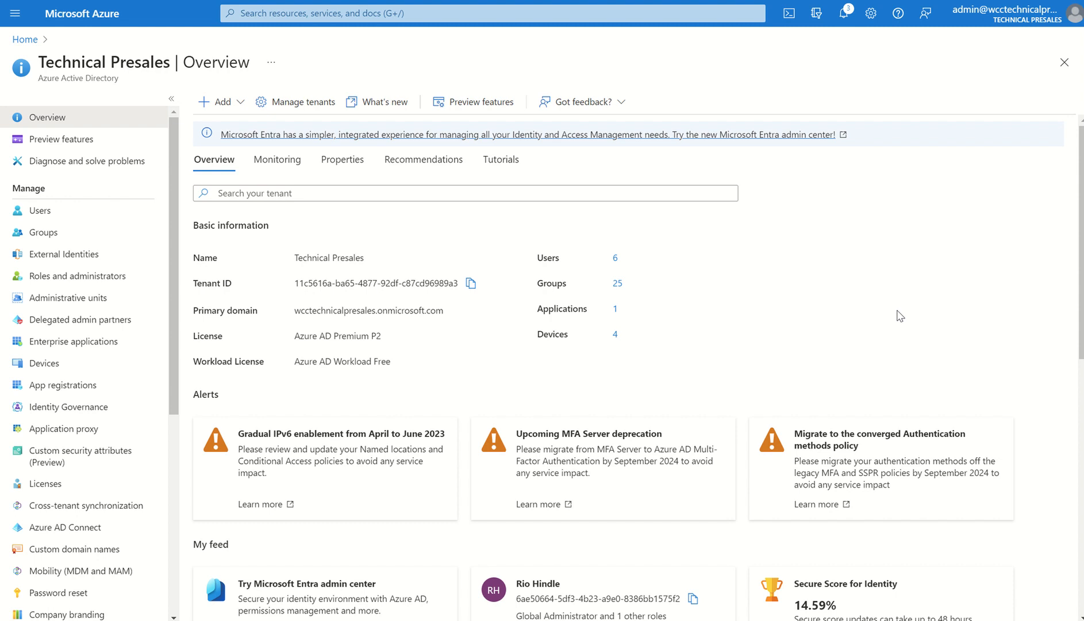
mouse_move(228, 333)
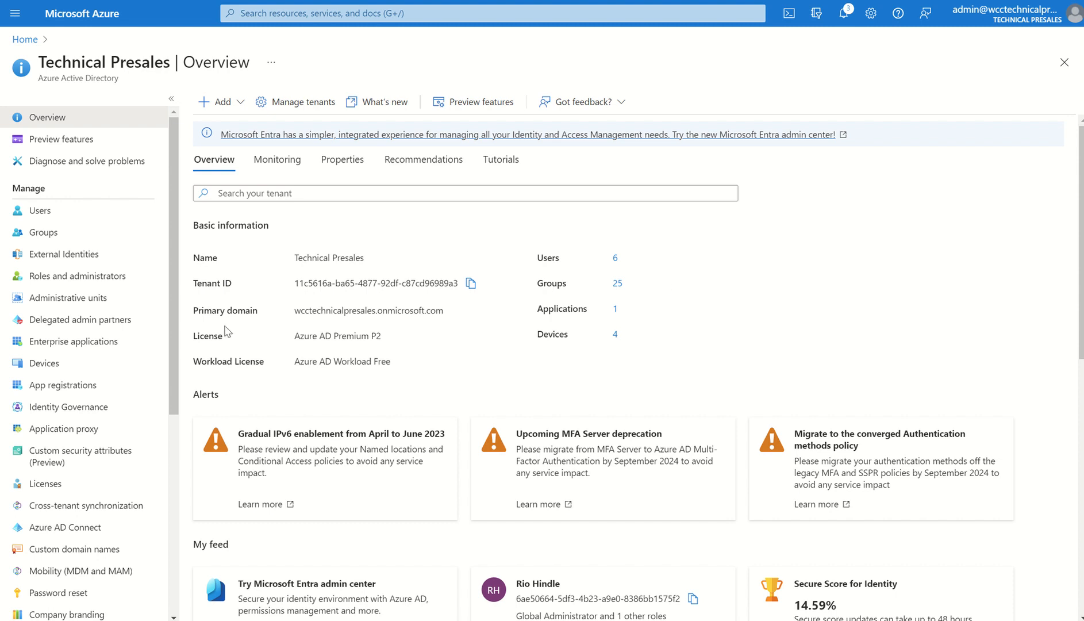
List the tenant's four devices under All devices and tick CPC-admin-DZ0HK
left_click(44, 363)
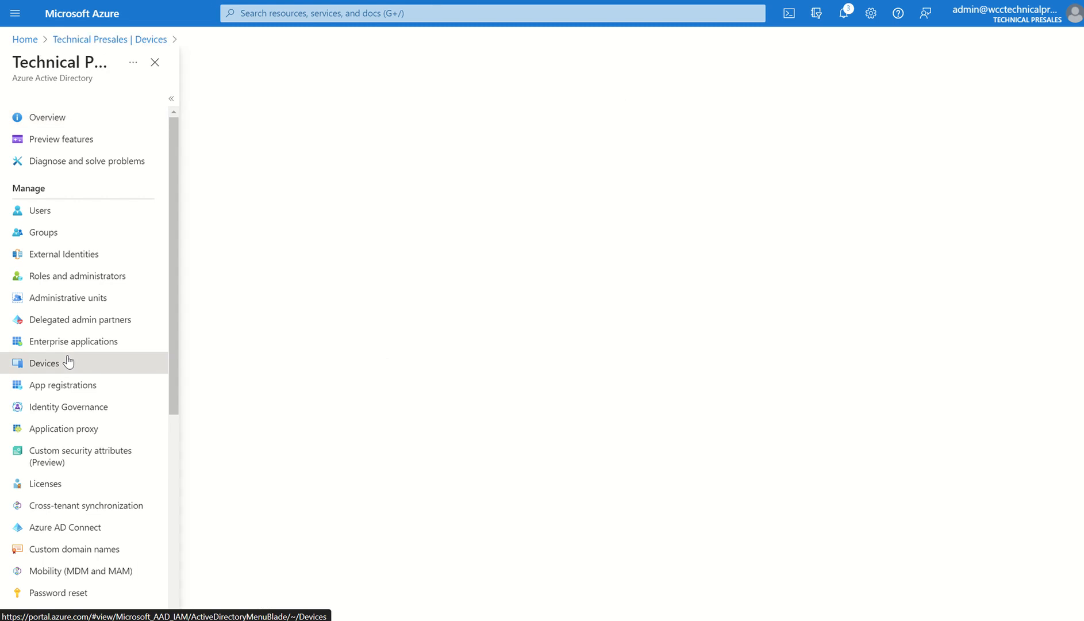
left_click(44, 363)
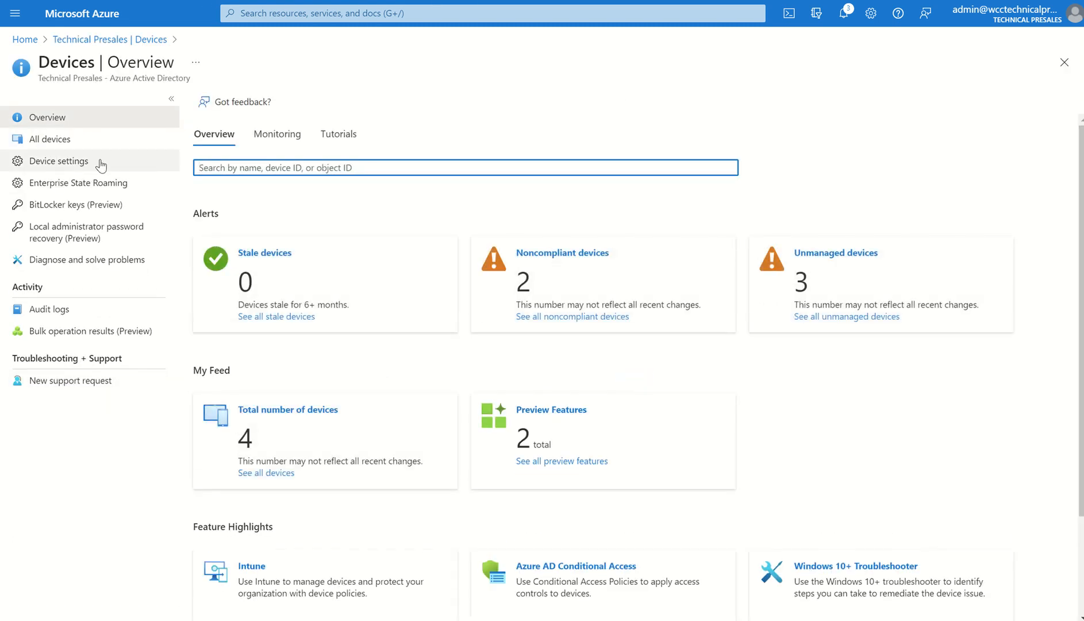
left_click(50, 139)
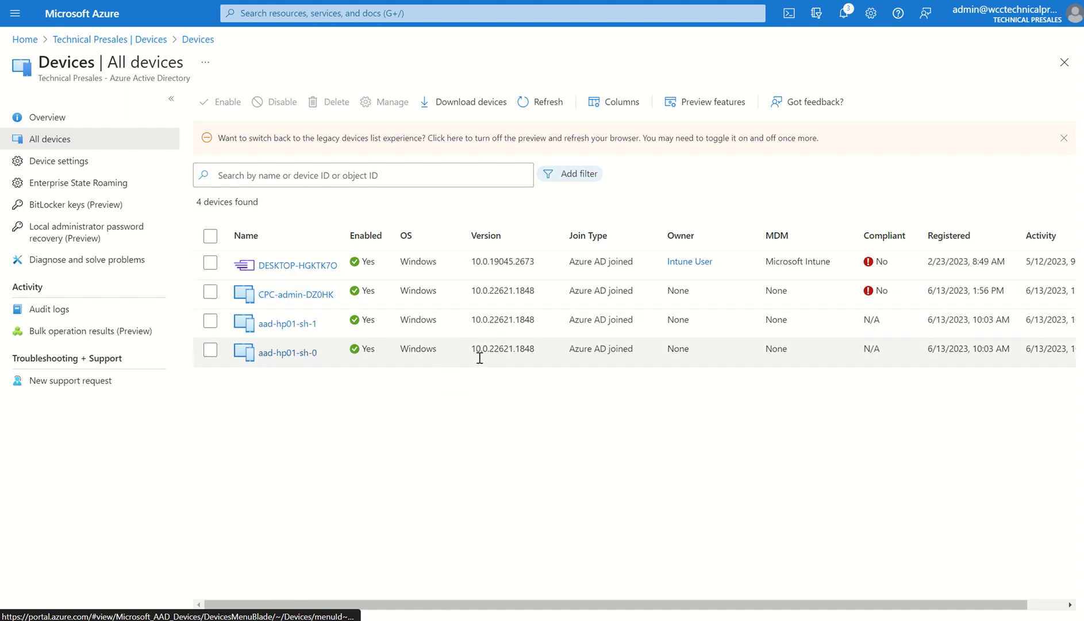
mouse_move(425, 408)
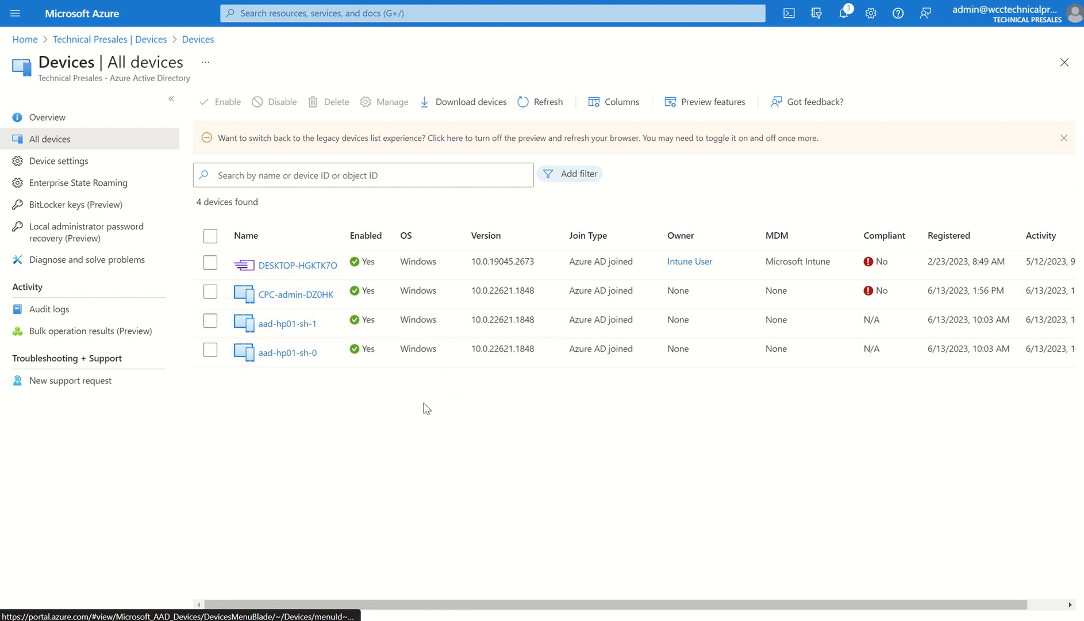
mouse_move(400, 399)
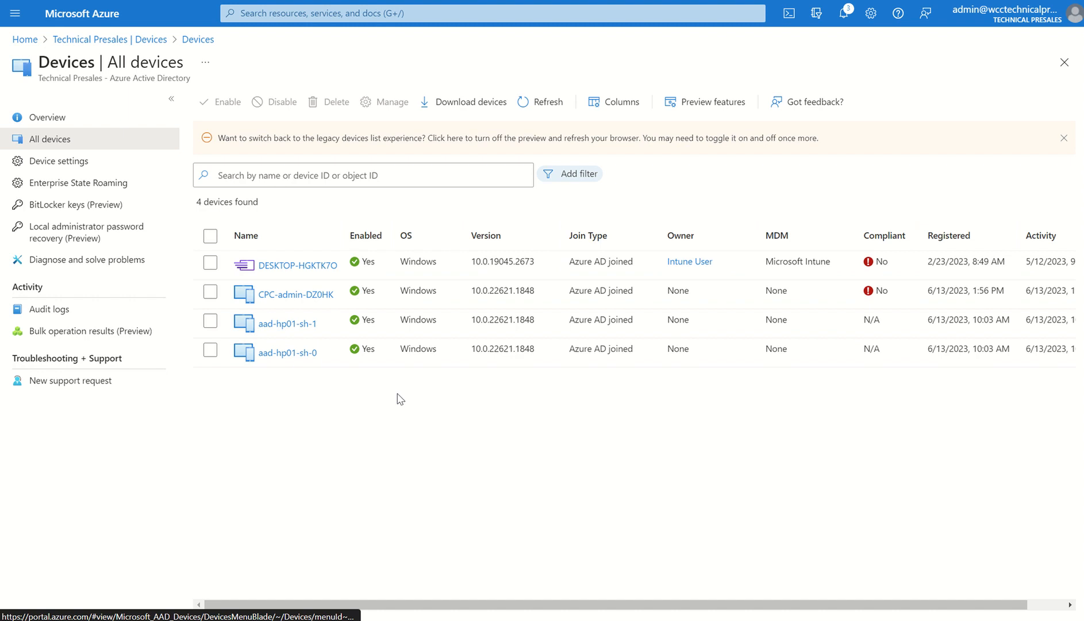
mouse_move(368, 444)
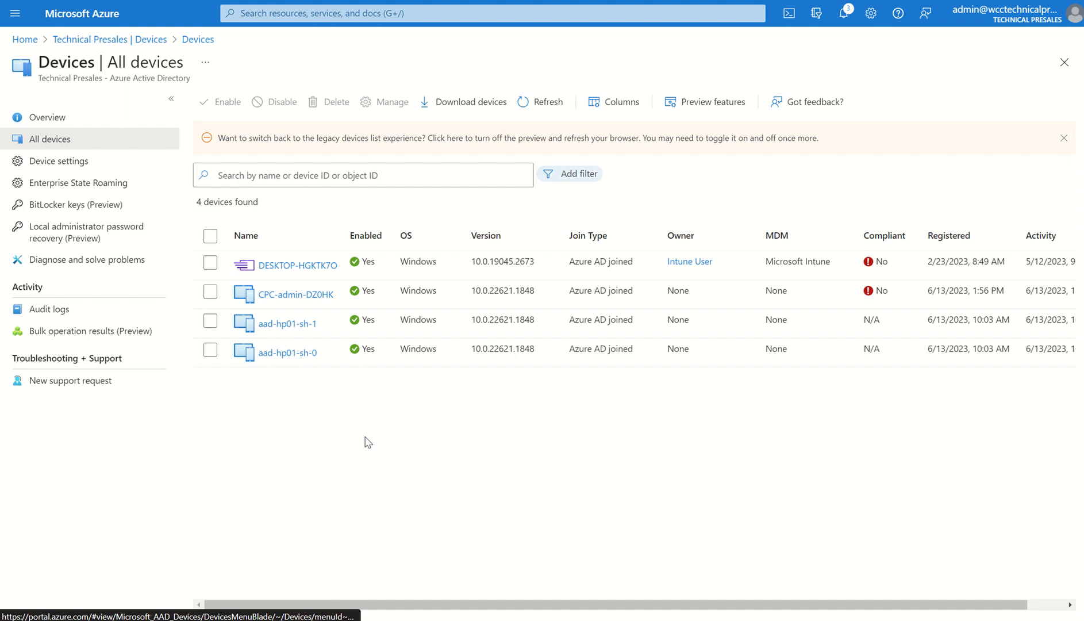
mouse_move(391, 427)
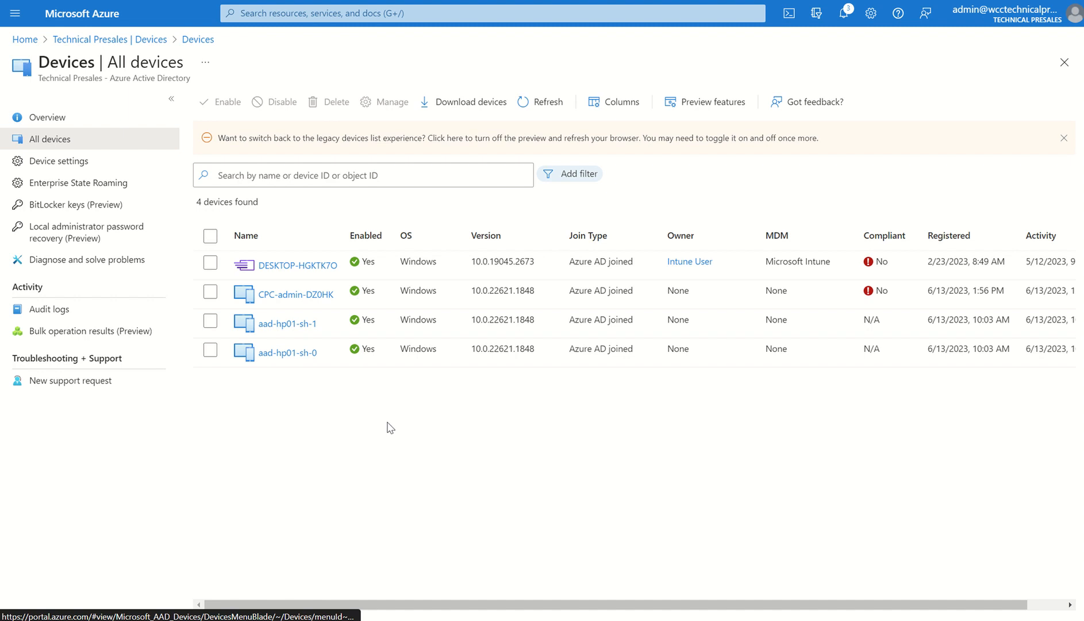
mouse_move(232, 256)
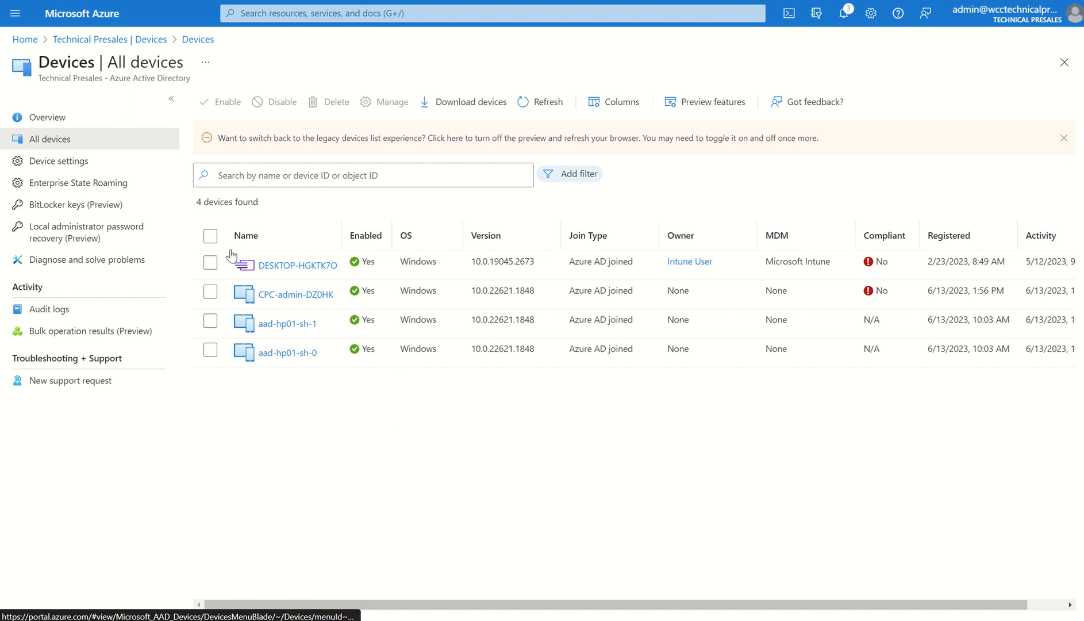
left_click(211, 291)
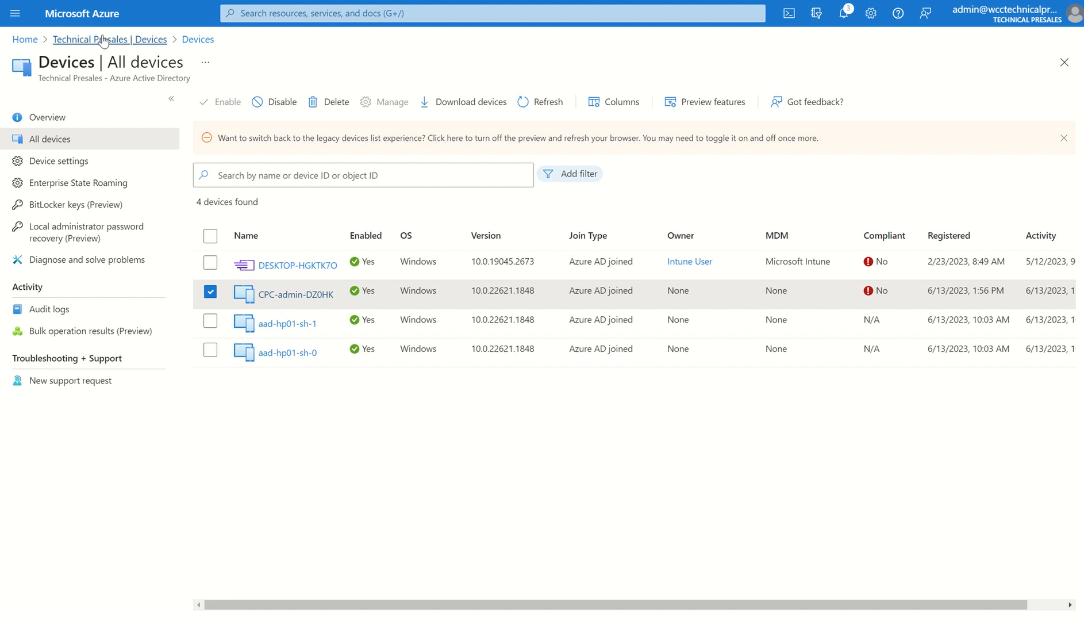
From the Technical Presales tenant, open Users and view the Intune User profile
left_click(109, 40)
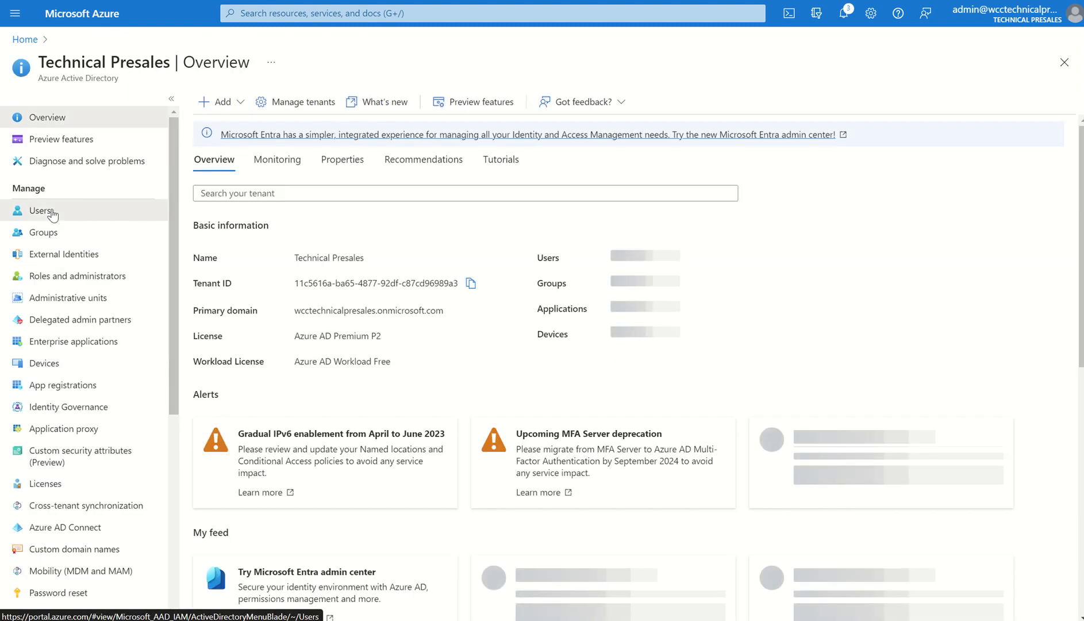
left_click(41, 211)
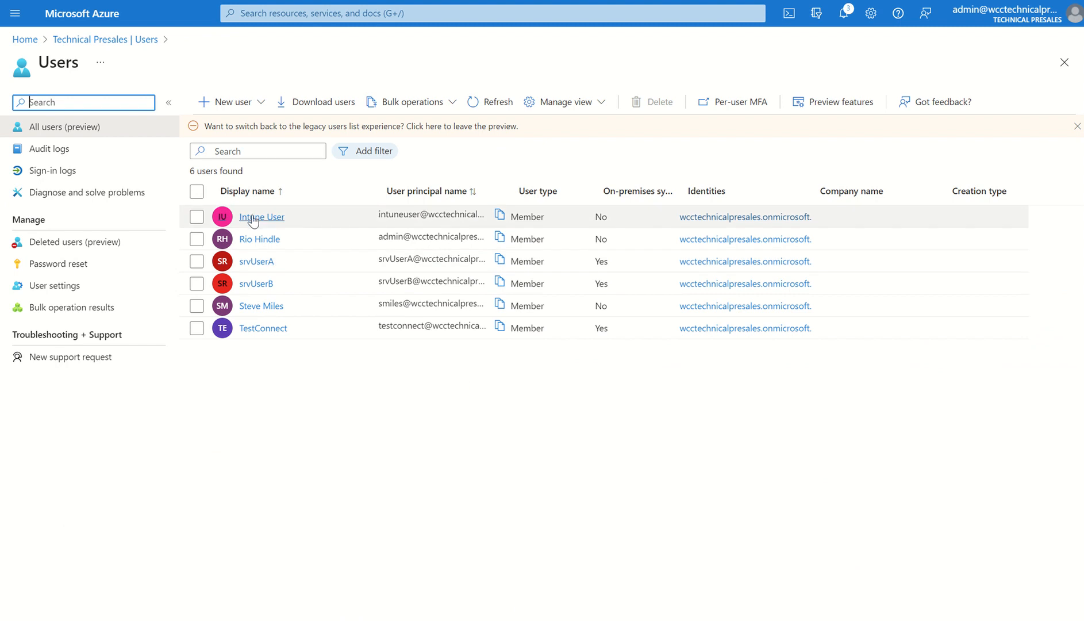
left_click(262, 217)
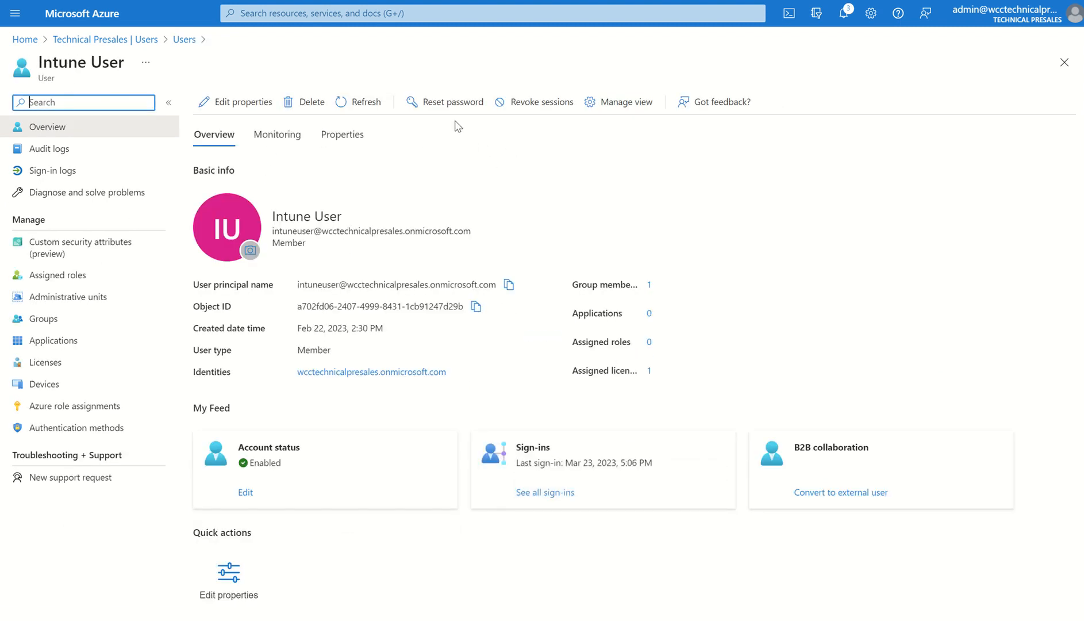
mouse_move(451, 110)
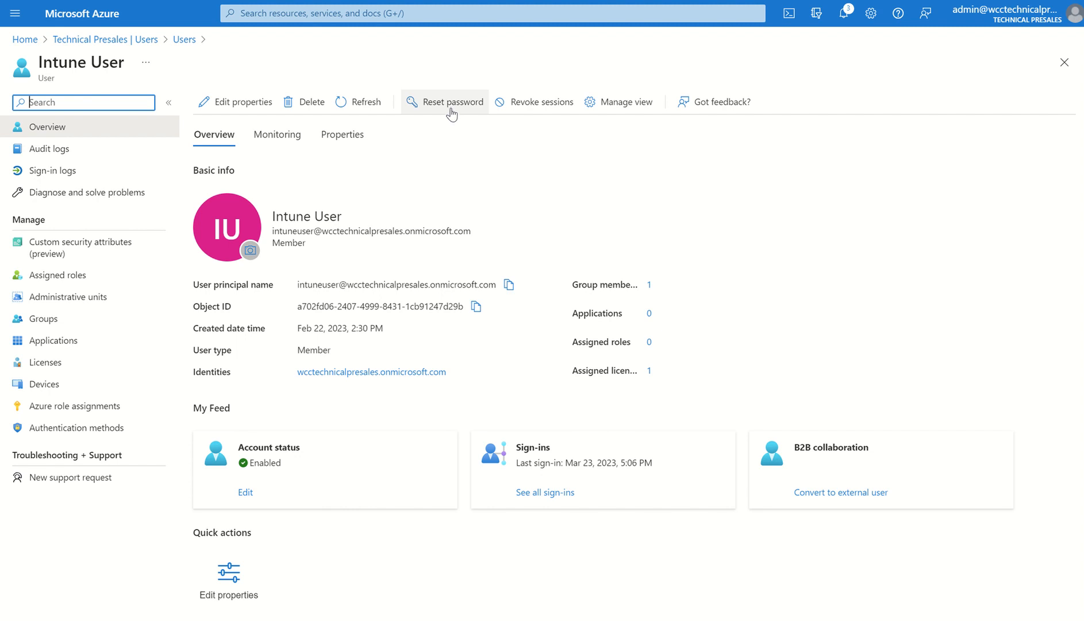
mouse_move(485, 137)
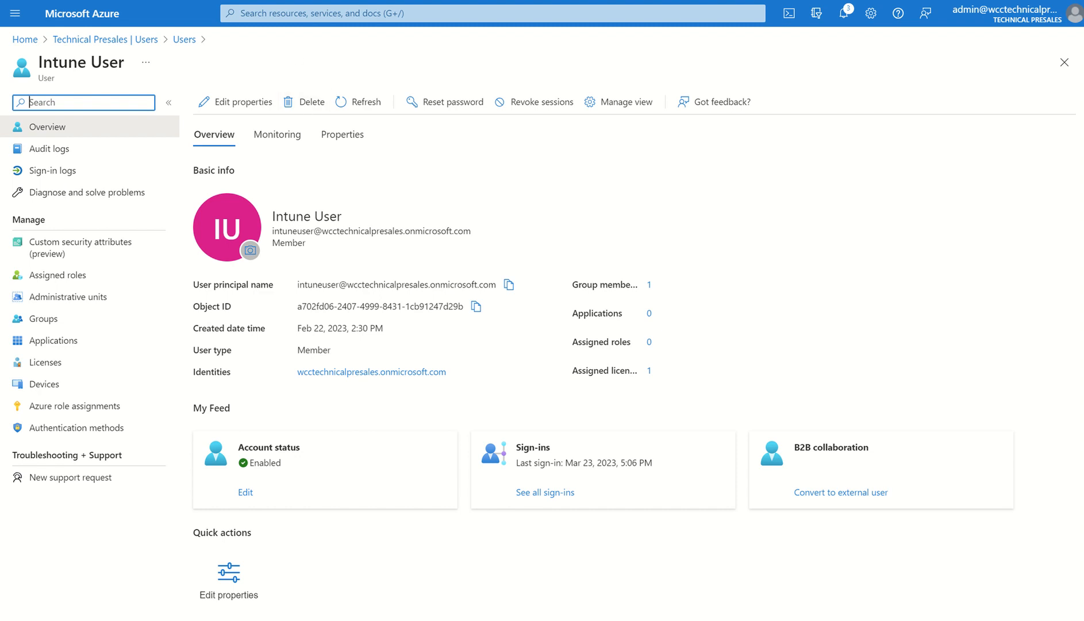
left_click(207, 17)
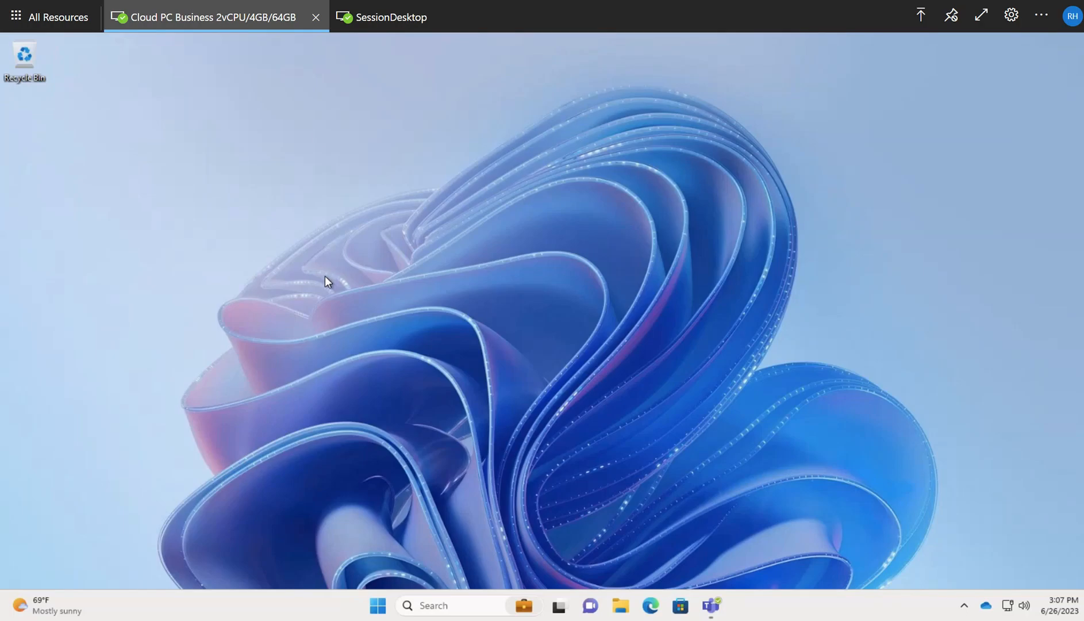
mouse_move(419, 587)
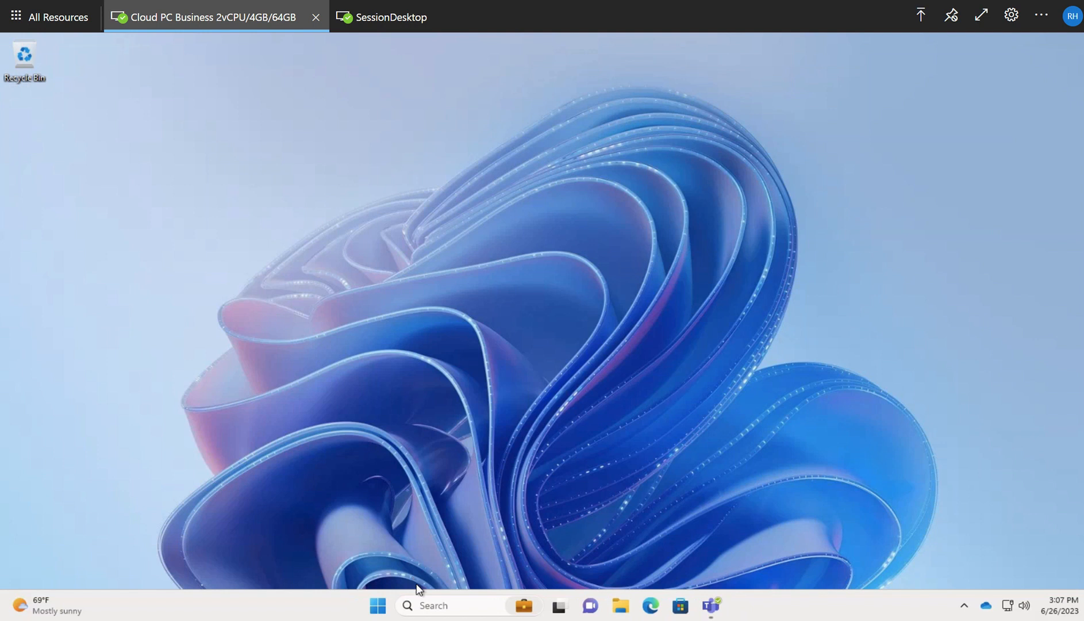
mouse_move(403, 546)
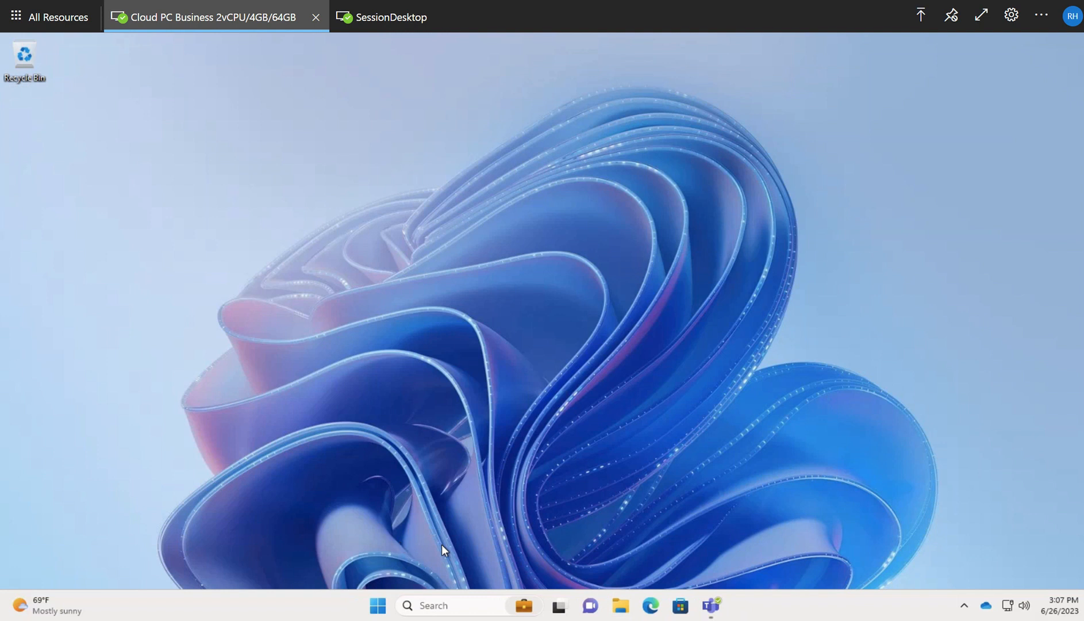
Launch Command Prompt via taskbar search for 'cmd' and maximize it
left_click(456, 605)
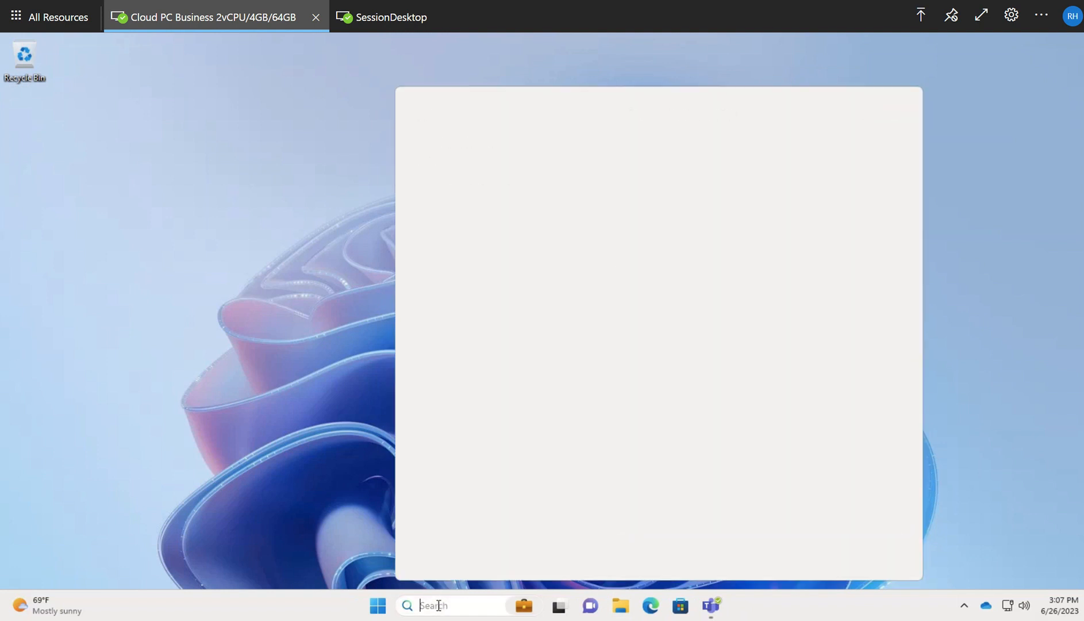
type("cmd")
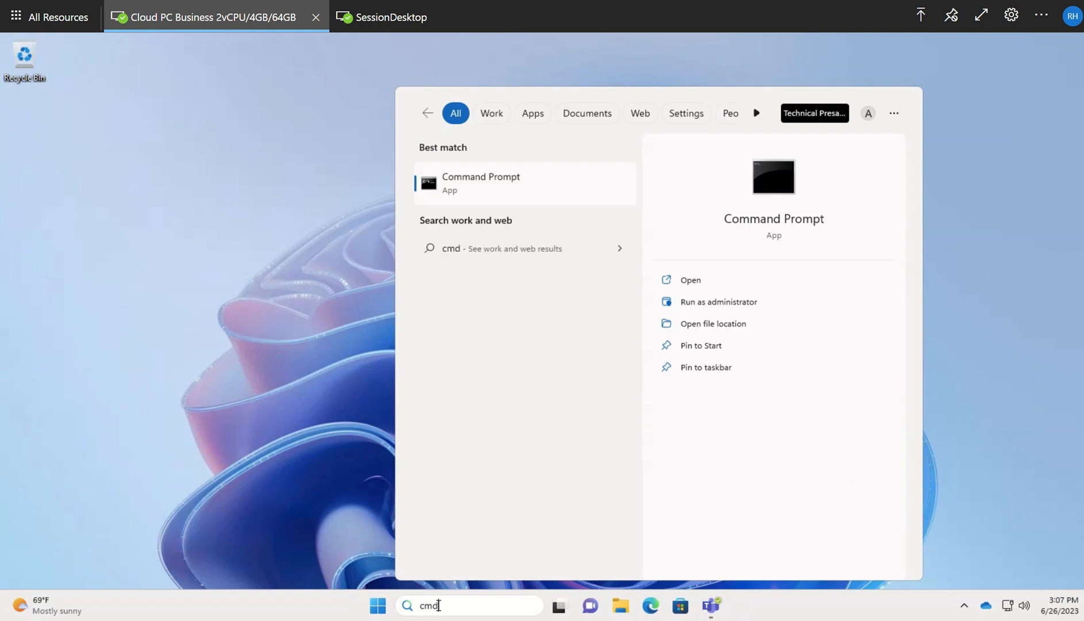
mouse_move(485, 194)
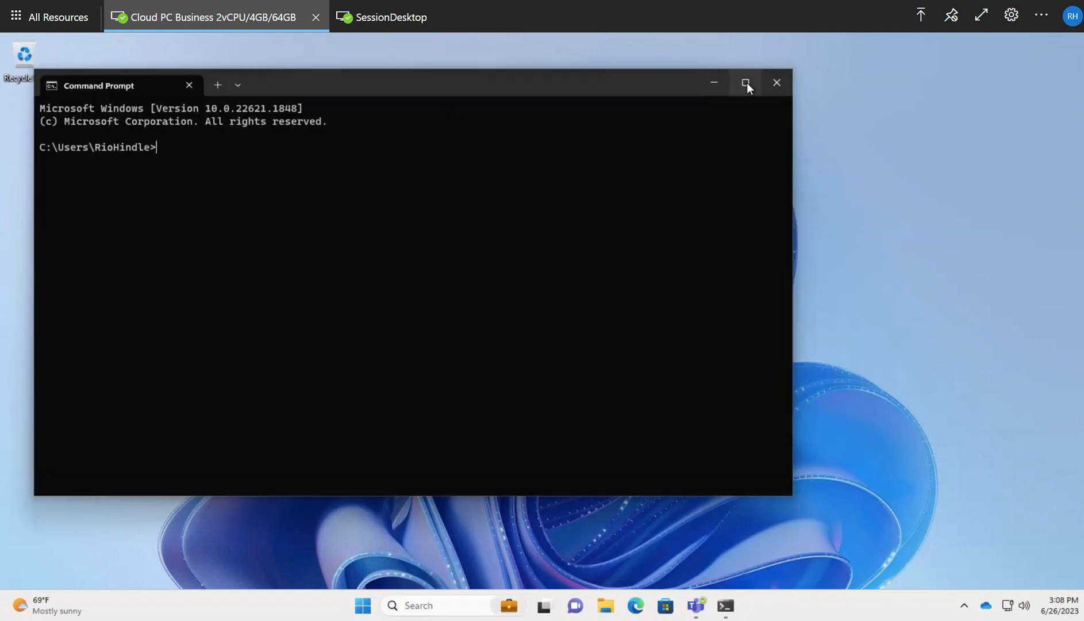
left_click(746, 83)
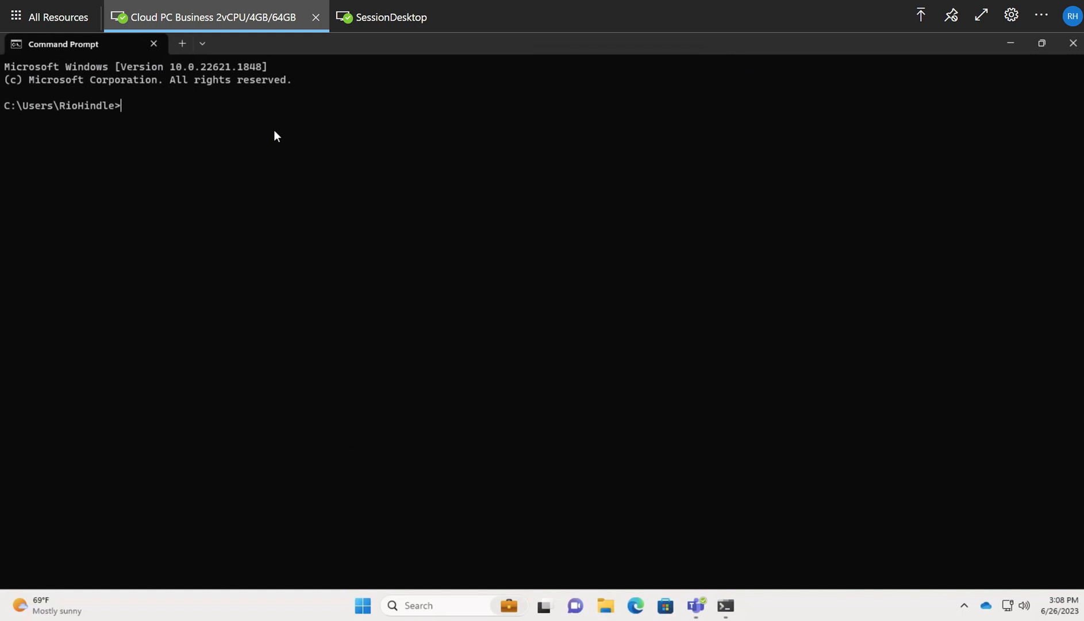
Run dsregcmd /status to print the device registration report
type("ds")
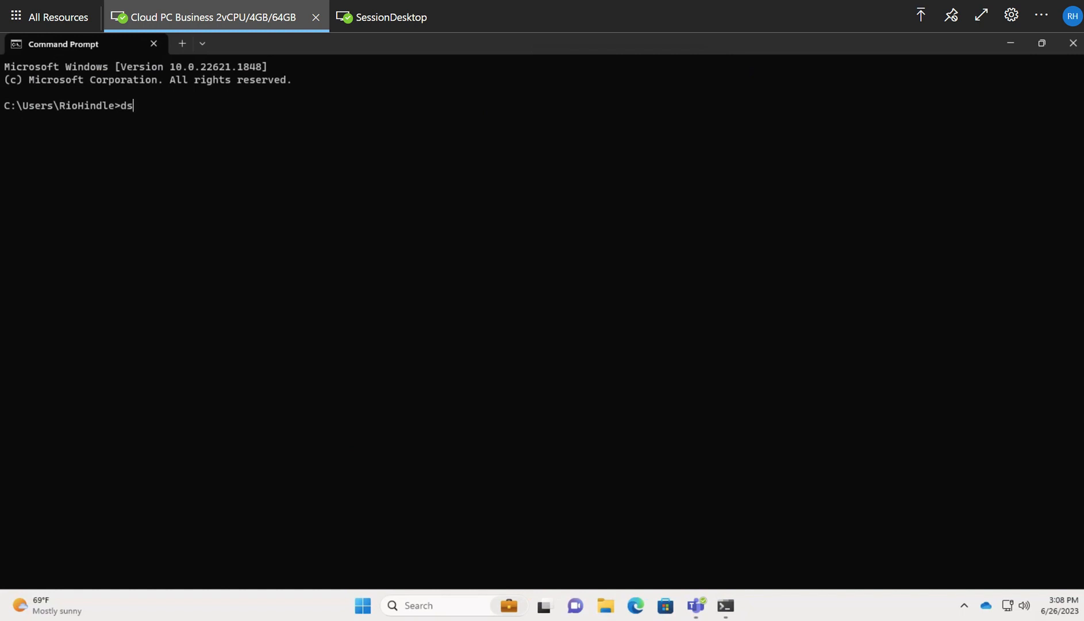
type("reg")
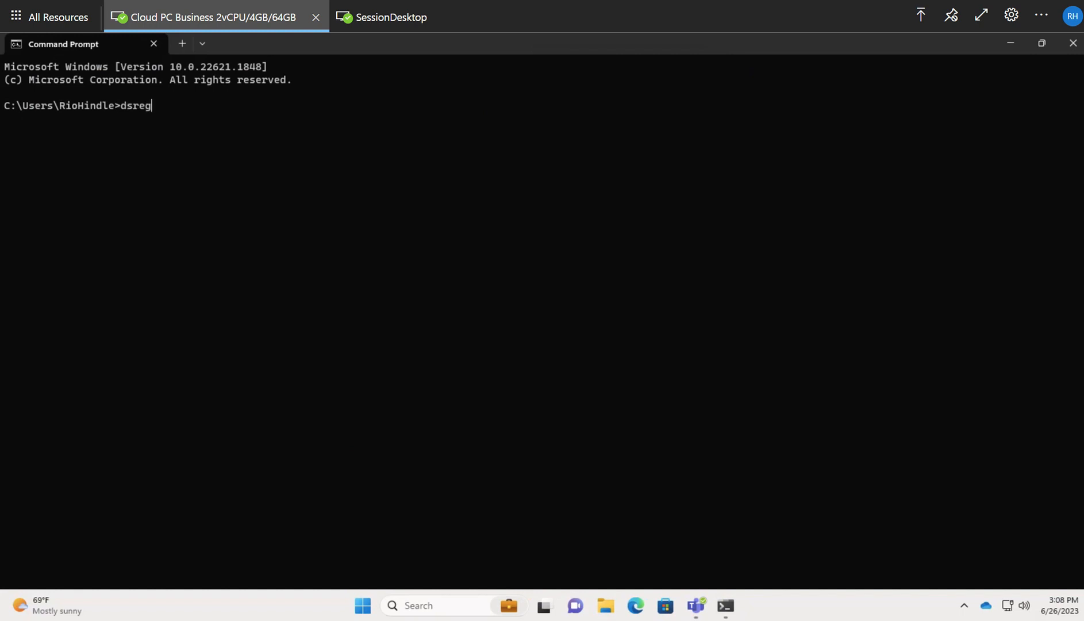
type("c")
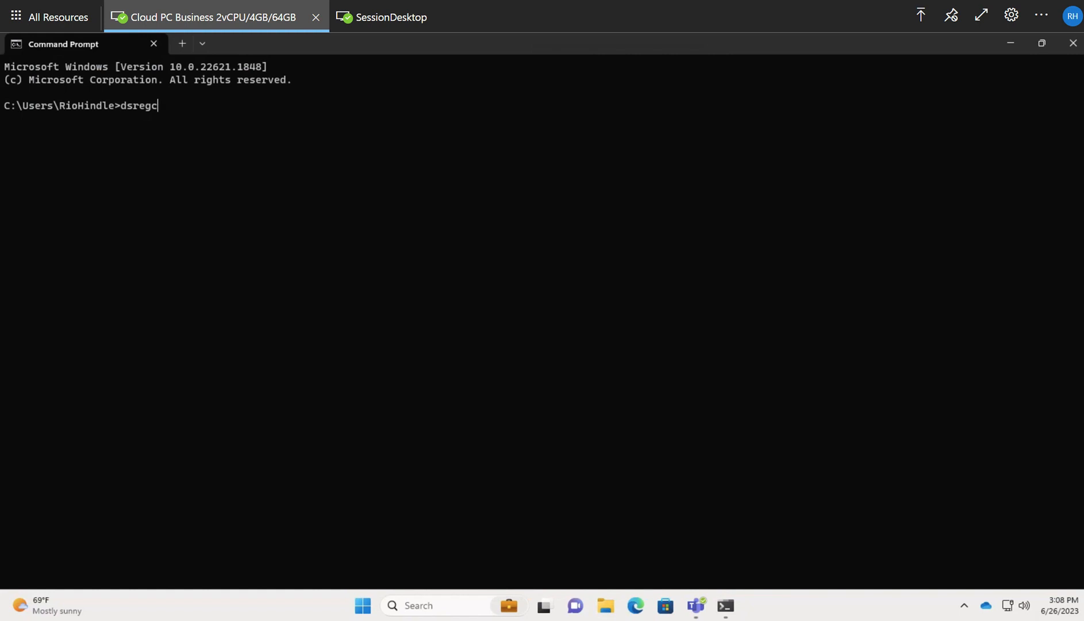
type("md /sta")
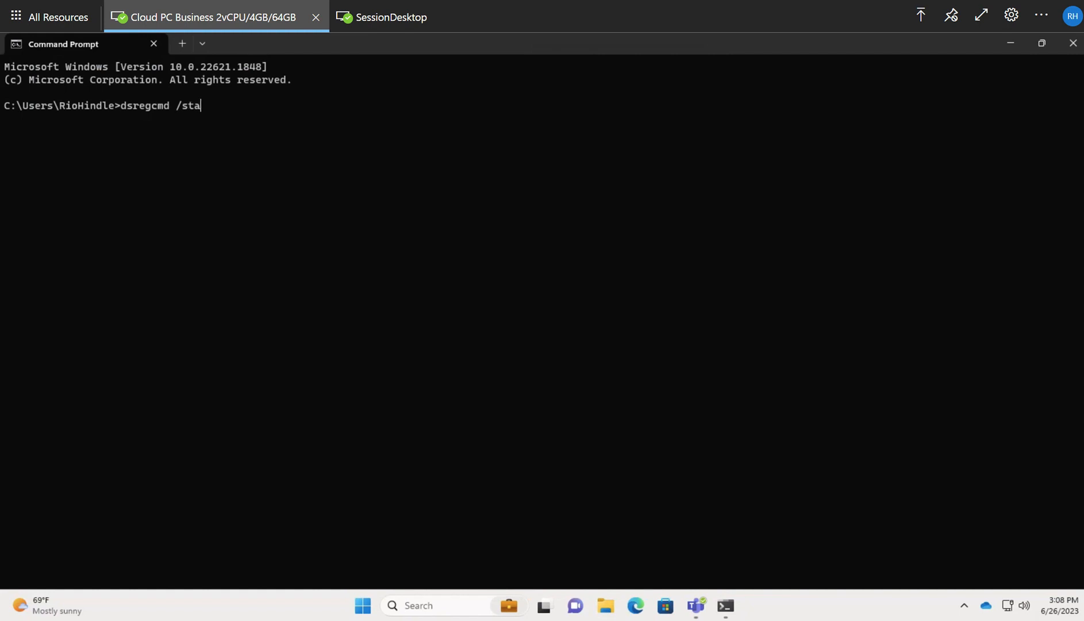
key("Return")
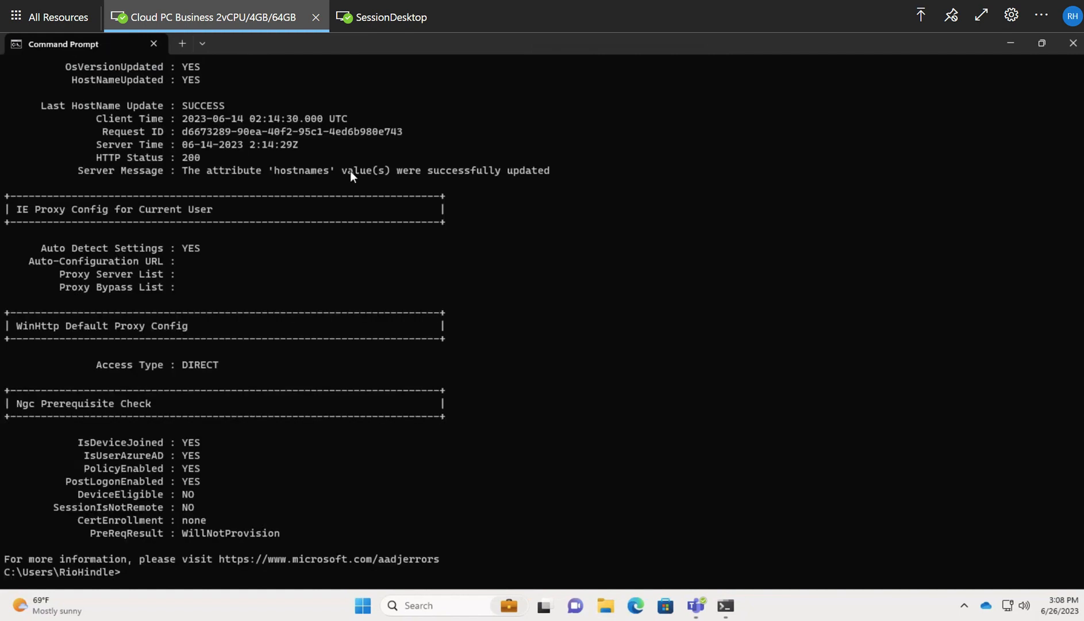
mouse_move(64, 468)
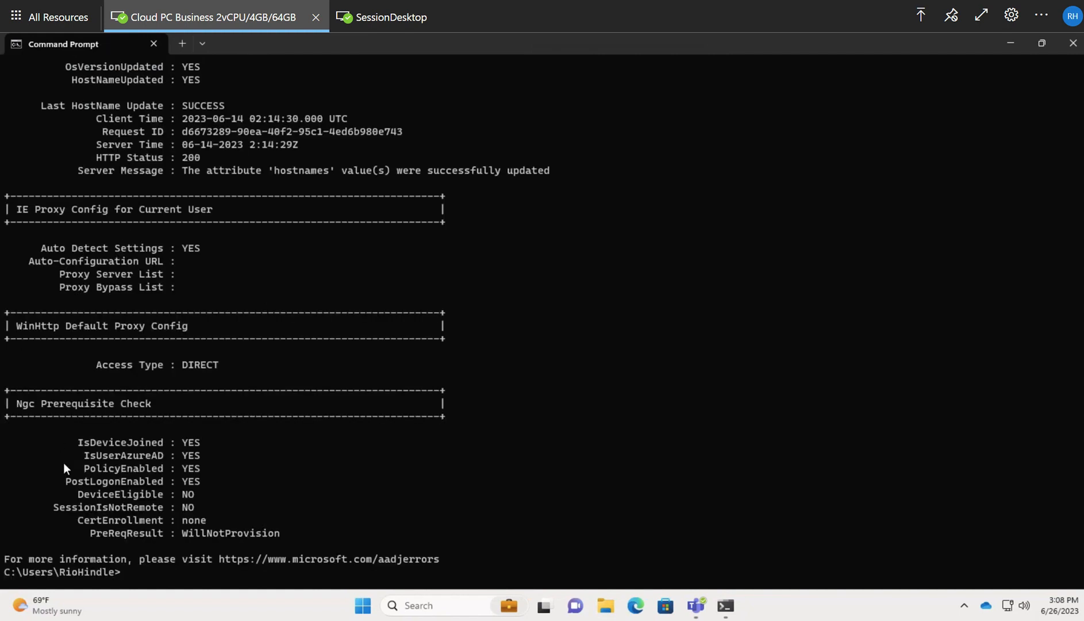
mouse_move(257, 474)
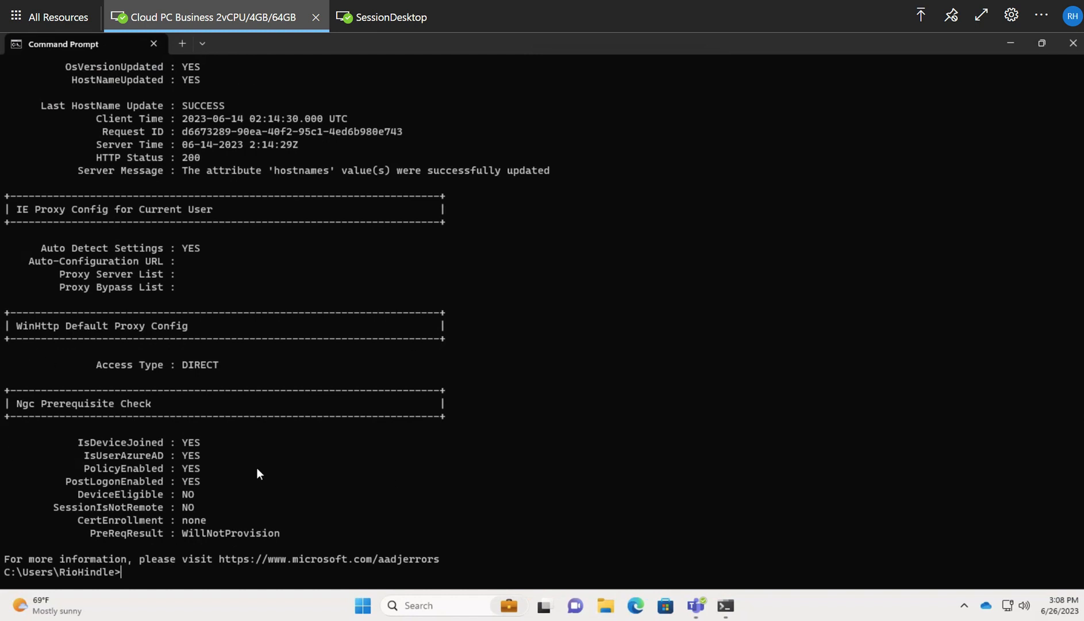
mouse_move(97, 439)
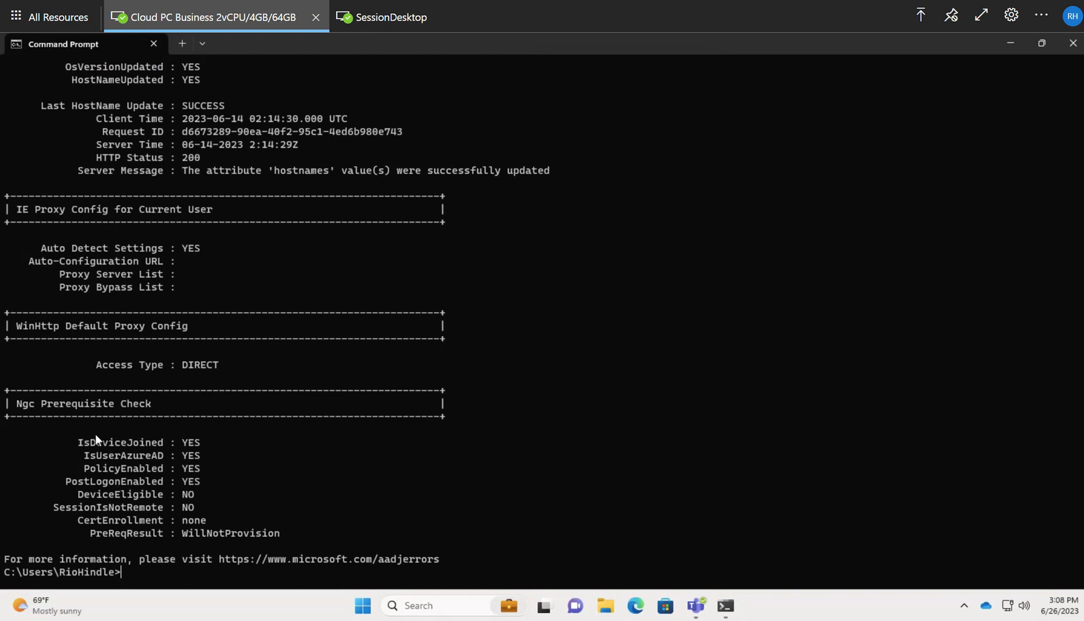
mouse_move(56, 294)
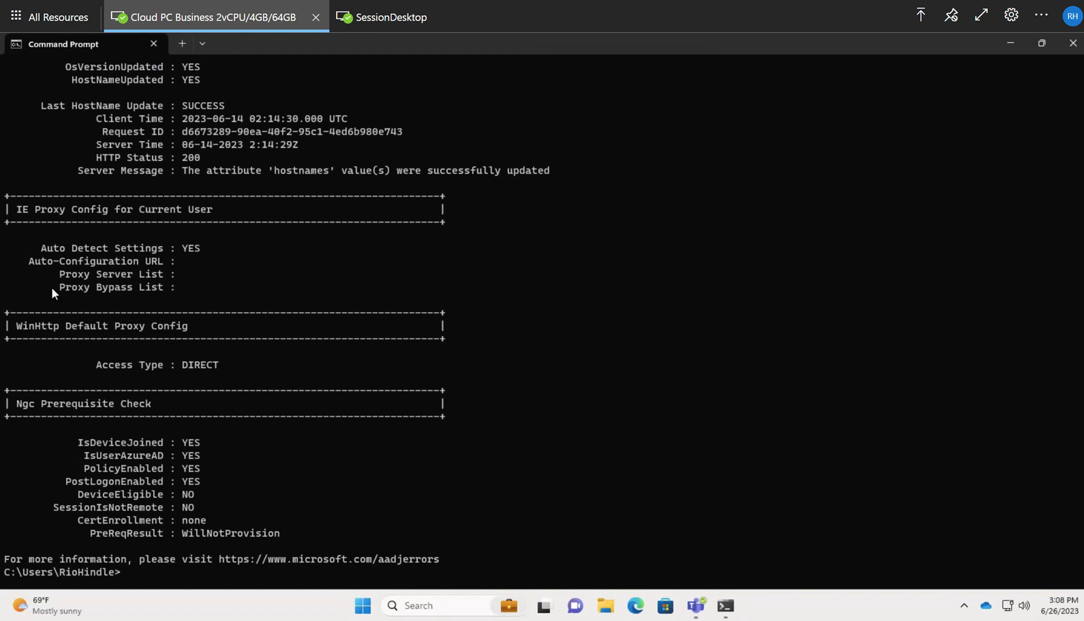
mouse_move(82, 436)
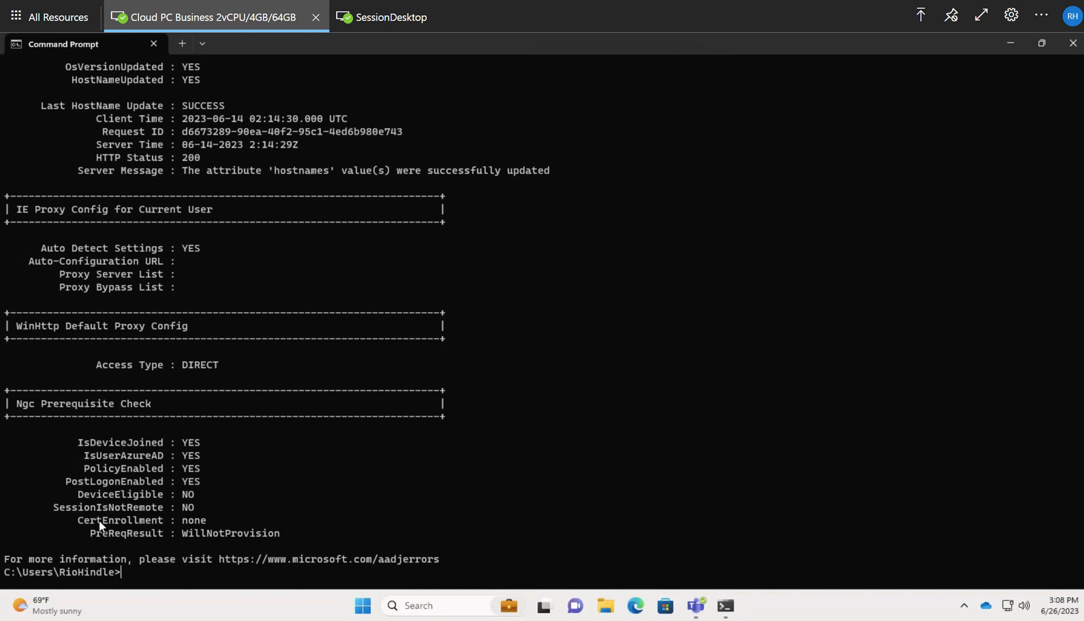
mouse_move(262, 489)
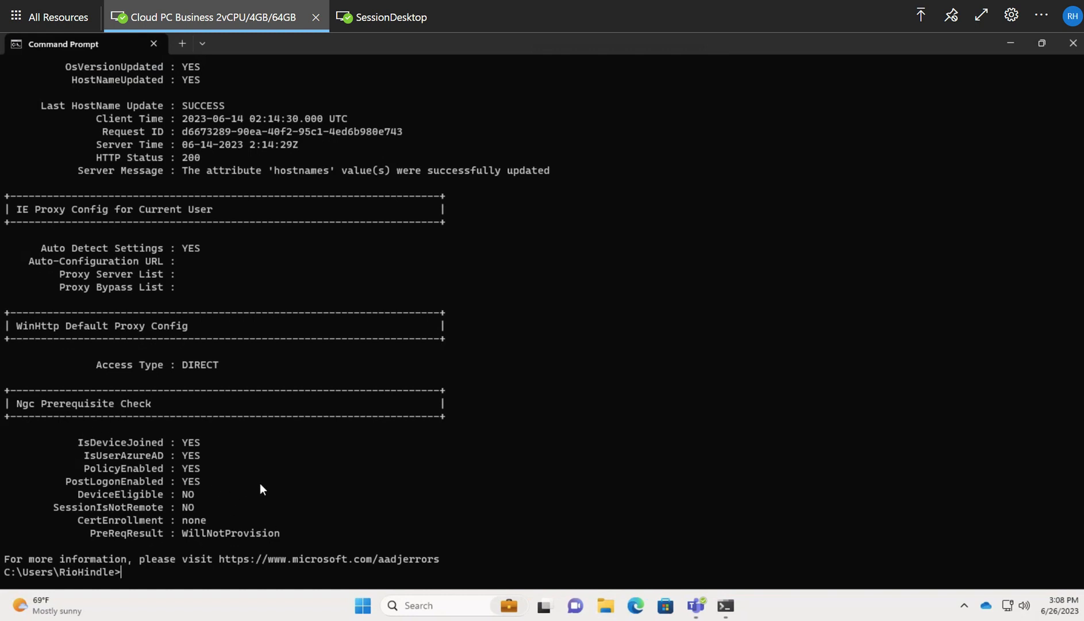
mouse_move(112, 415)
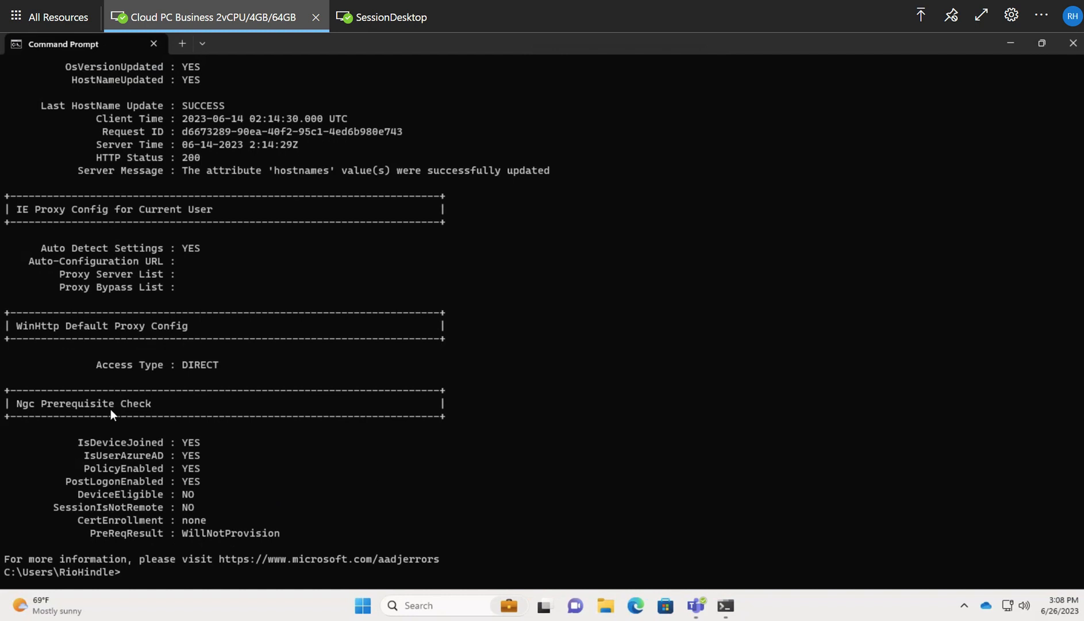
mouse_move(196, 431)
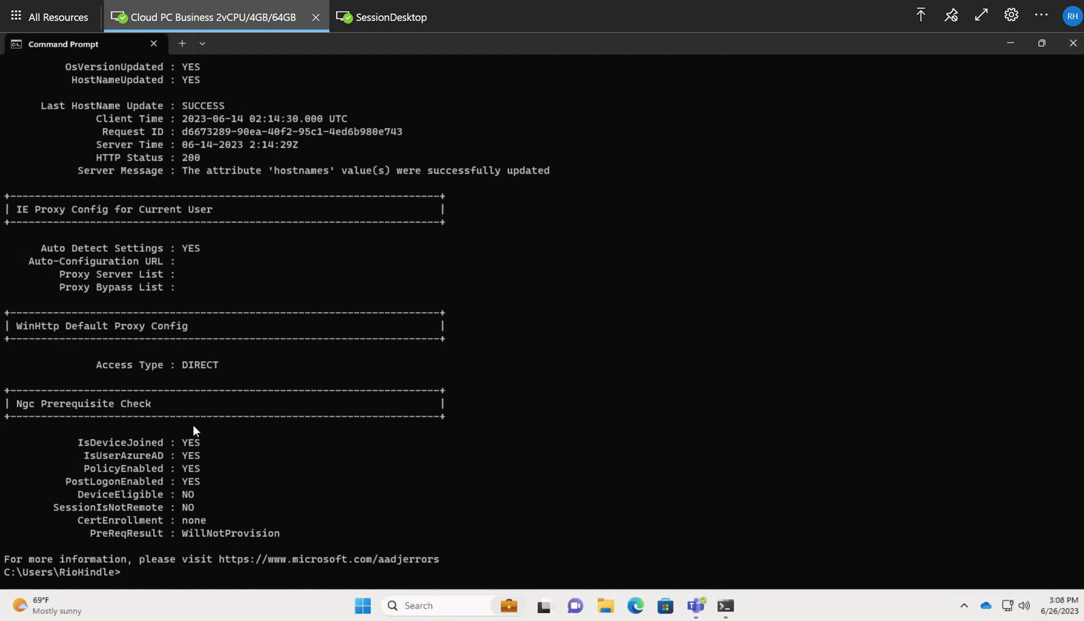
Scroll the report to the SSO State section showing AzureAdPrt YES
scroll("up", 3)
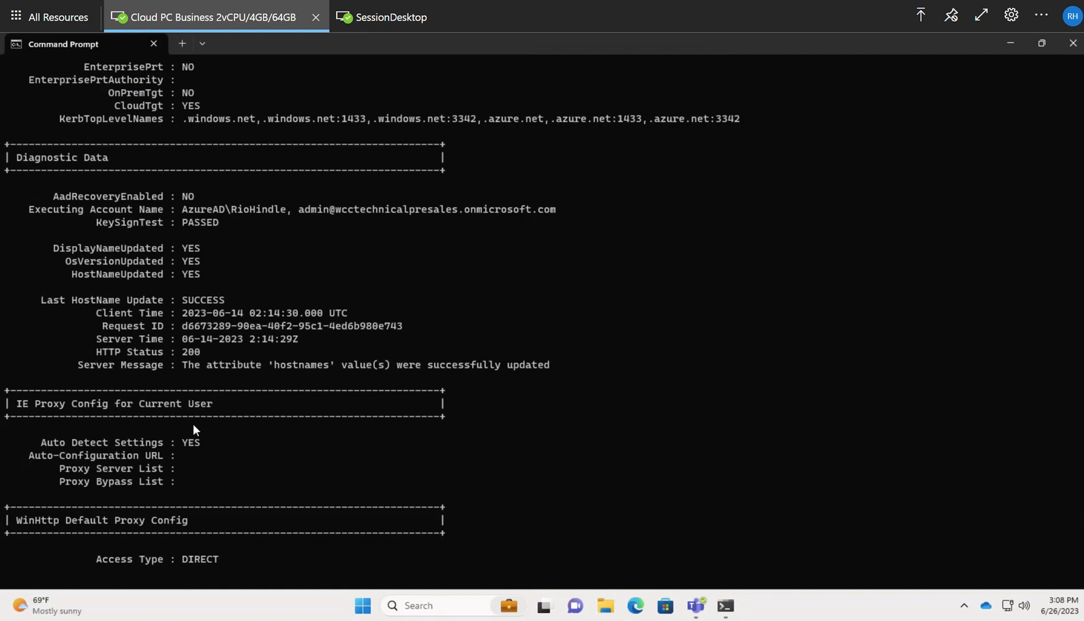
scroll("up", 3)
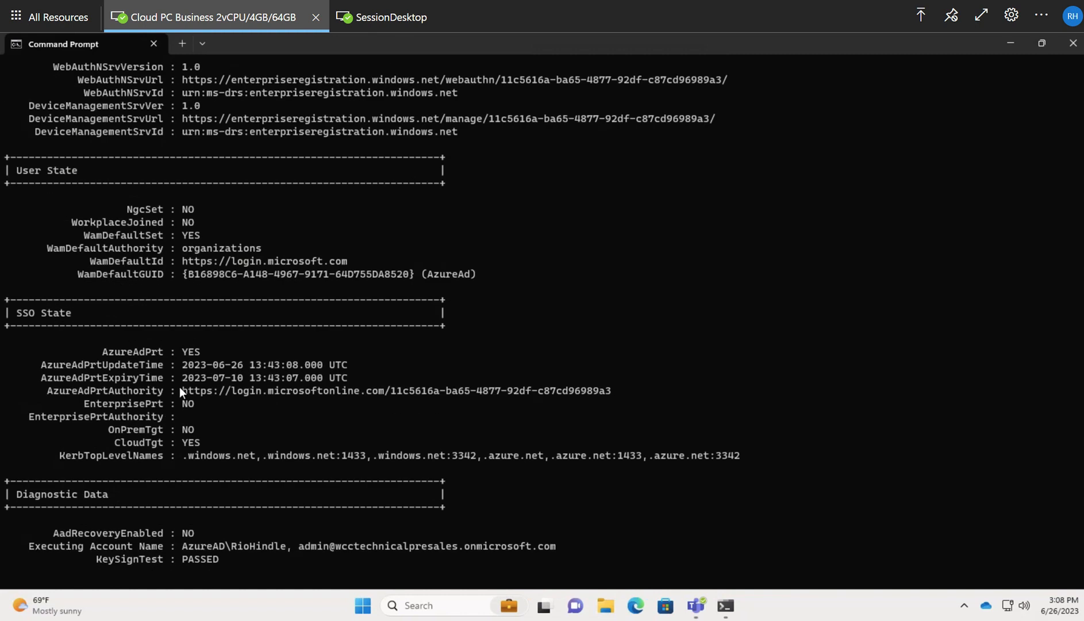
scroll("down", 3)
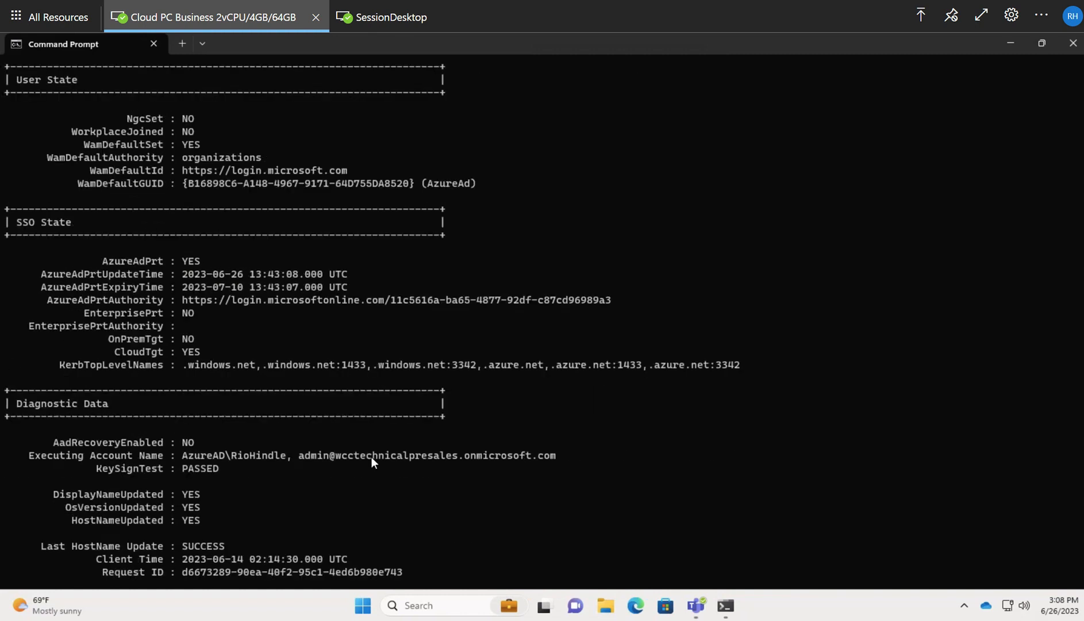
mouse_move(115, 267)
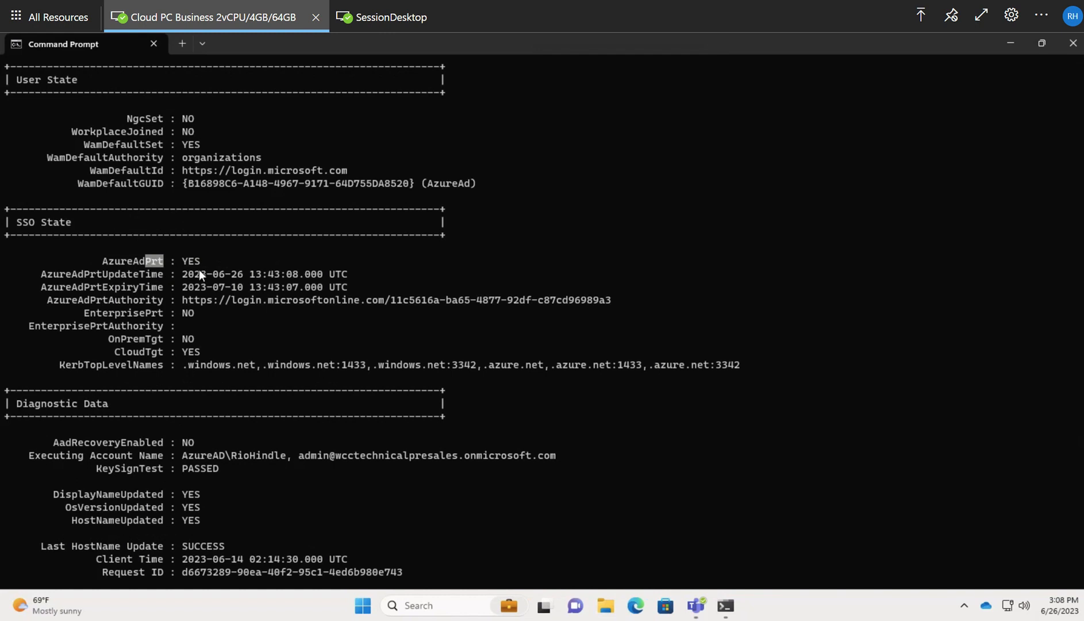
mouse_move(69, 296)
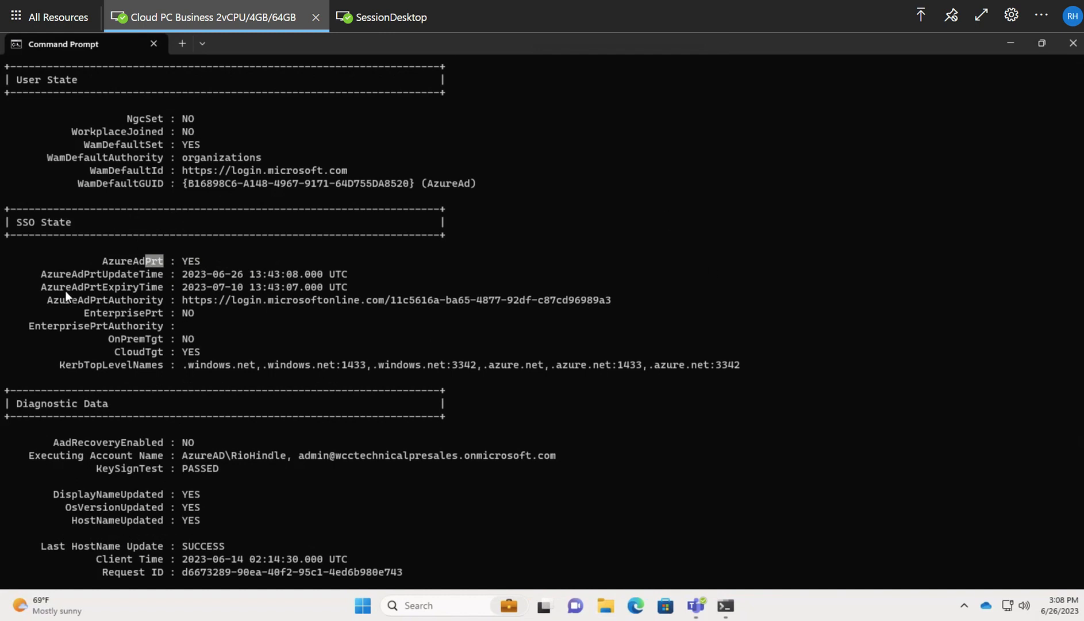
mouse_move(143, 280)
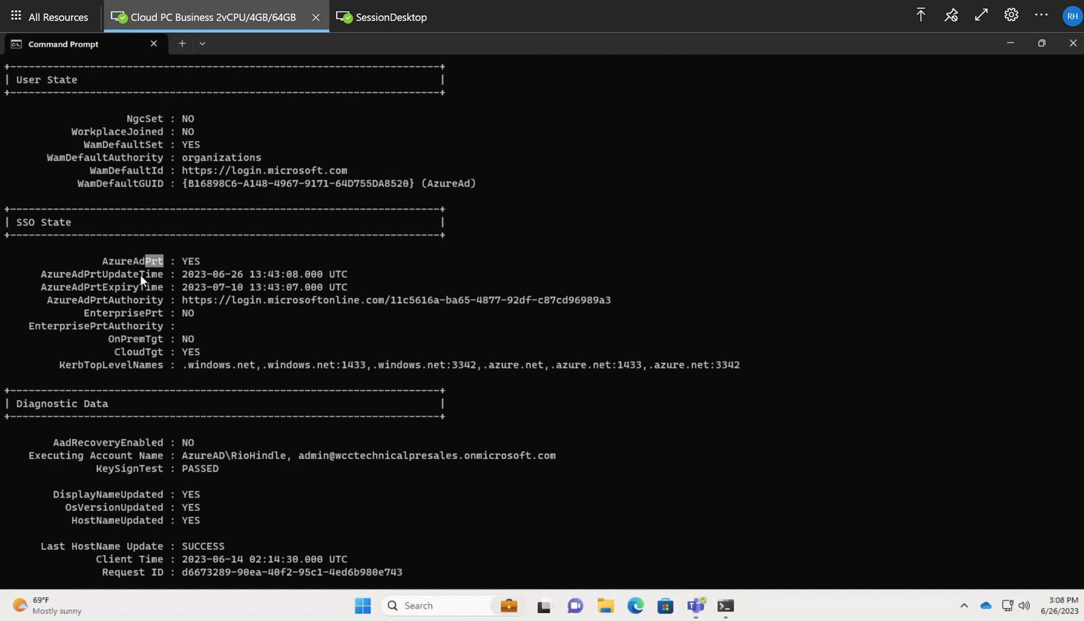
mouse_move(185, 281)
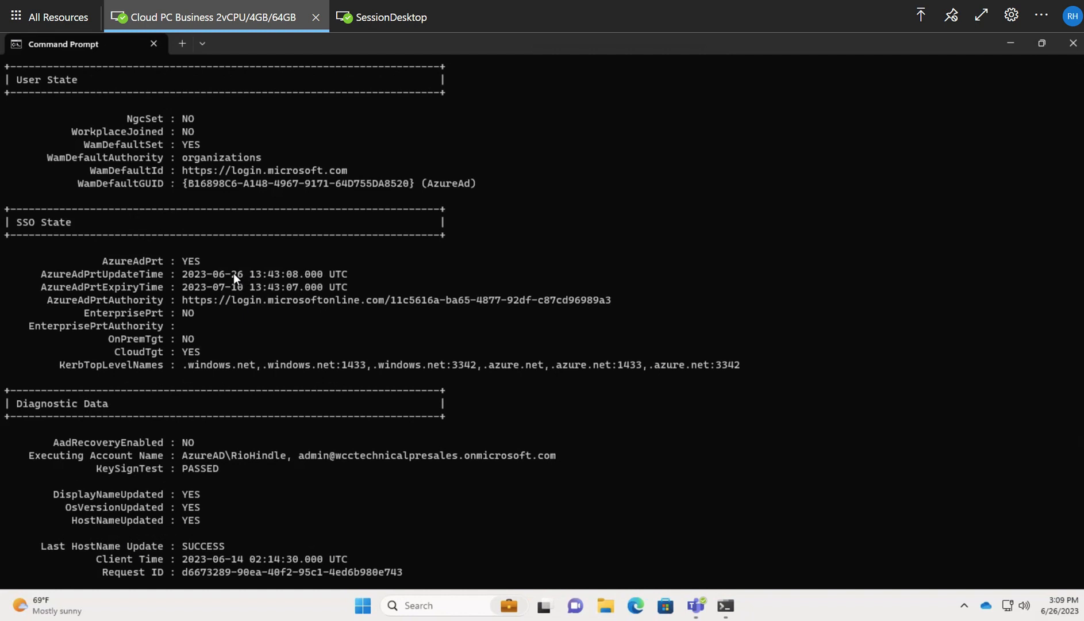
mouse_move(246, 295)
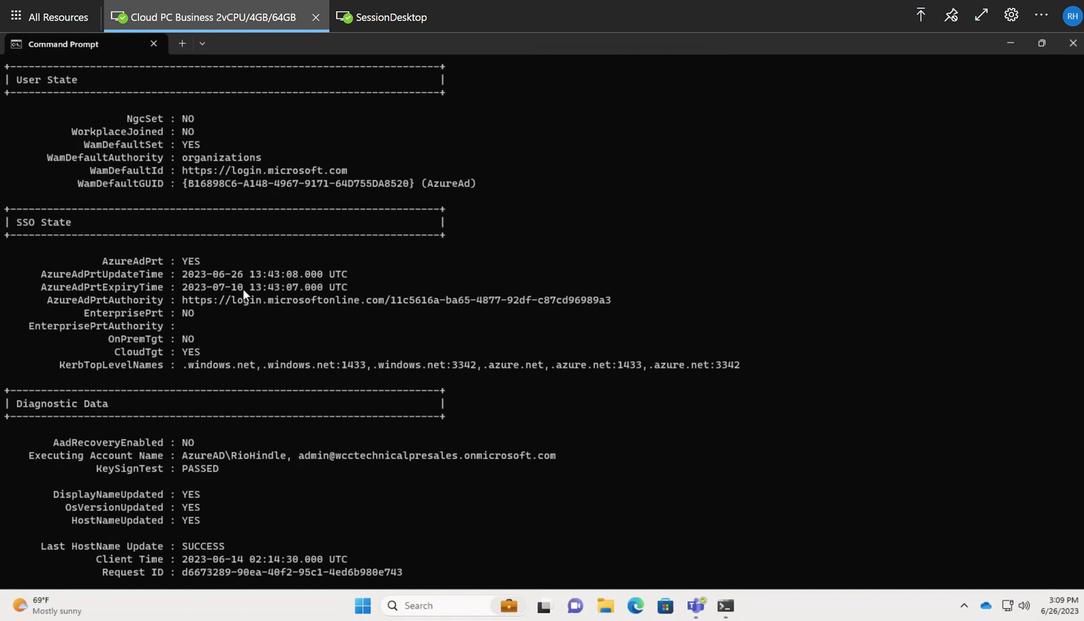
double_click(228, 287)
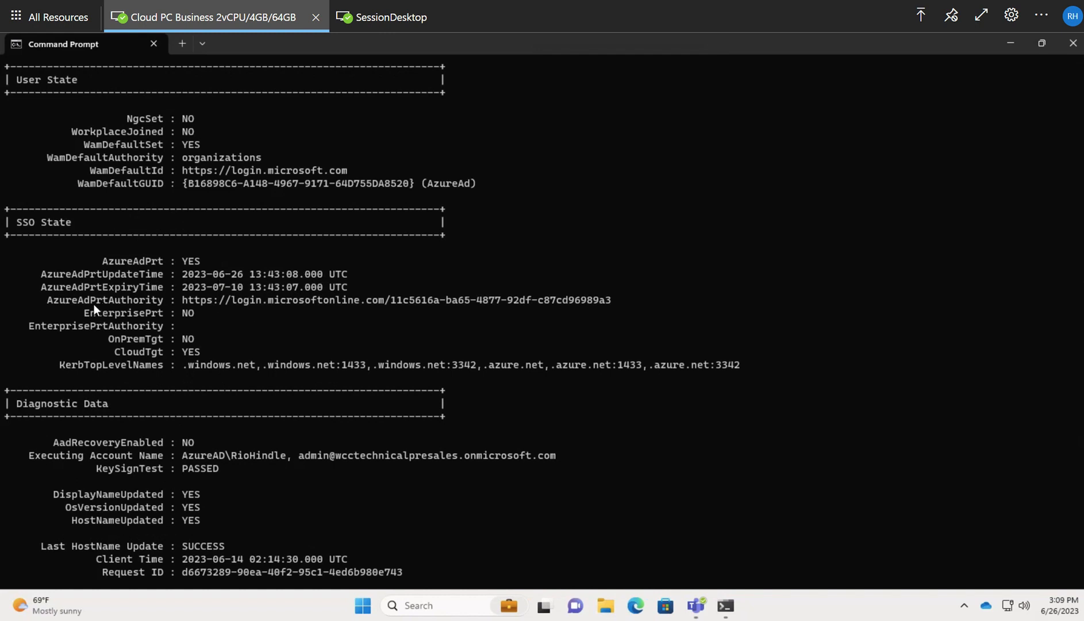
mouse_move(163, 306)
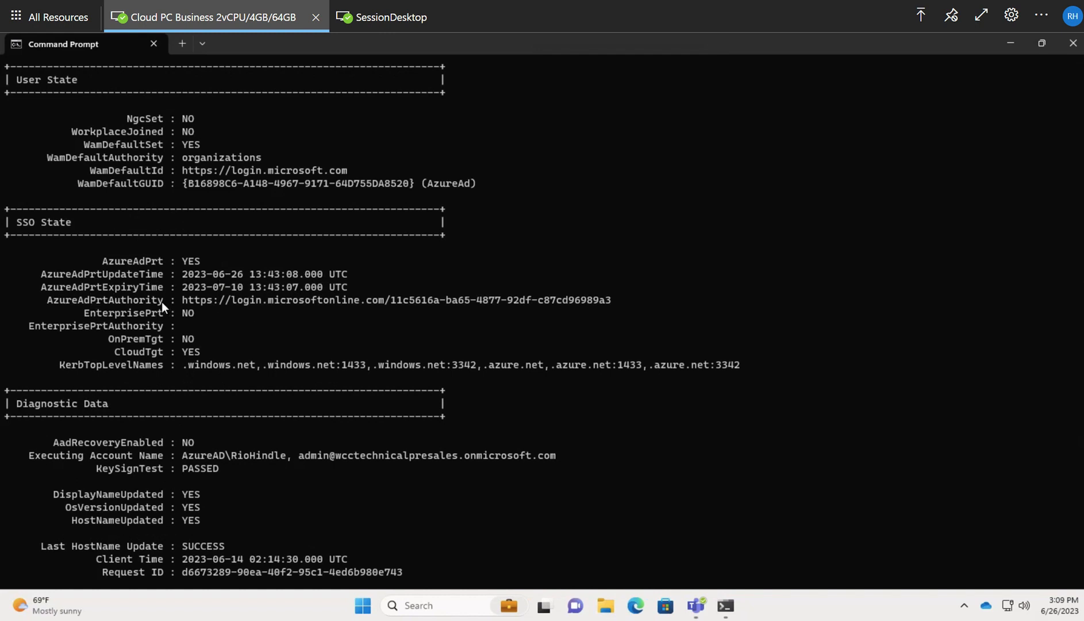
mouse_move(228, 311)
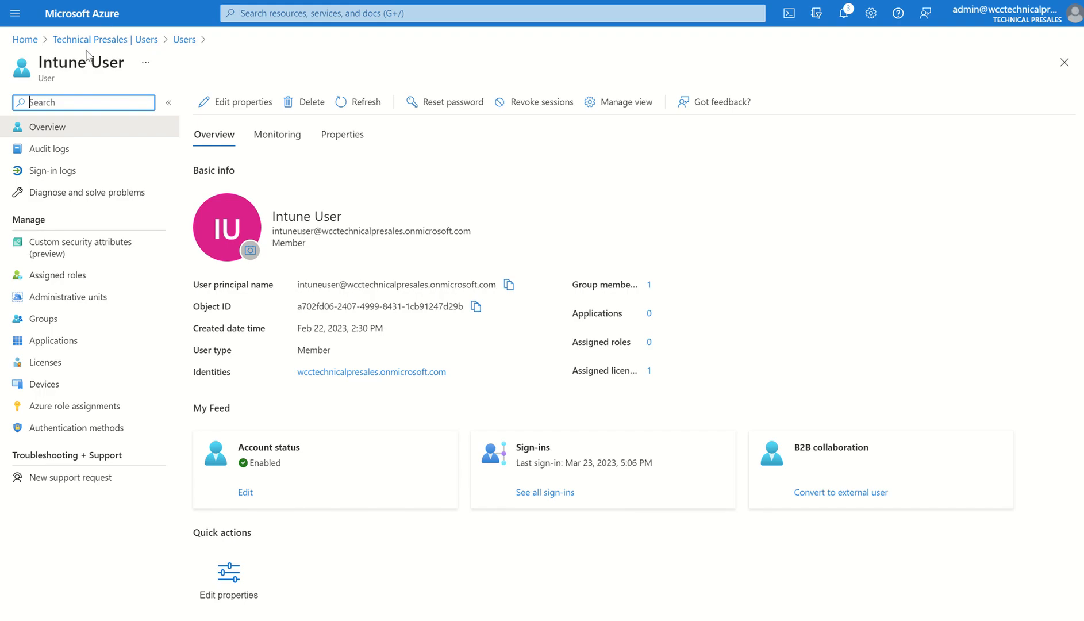
Switch back to the Azure portal tab with the user's Overview page
left_click(89, 38)
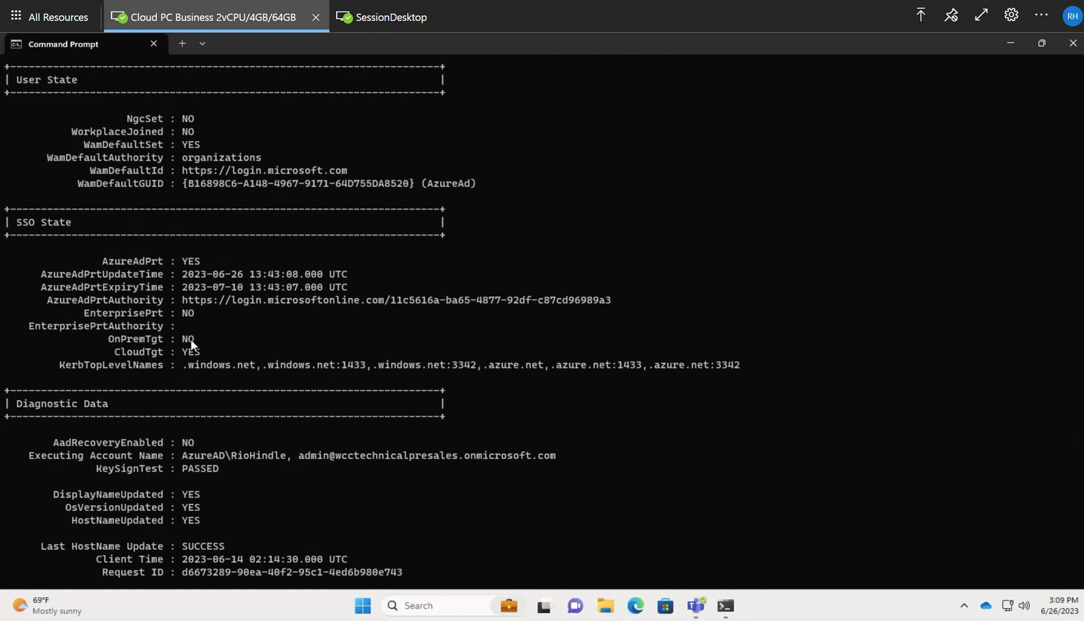
mouse_move(224, 344)
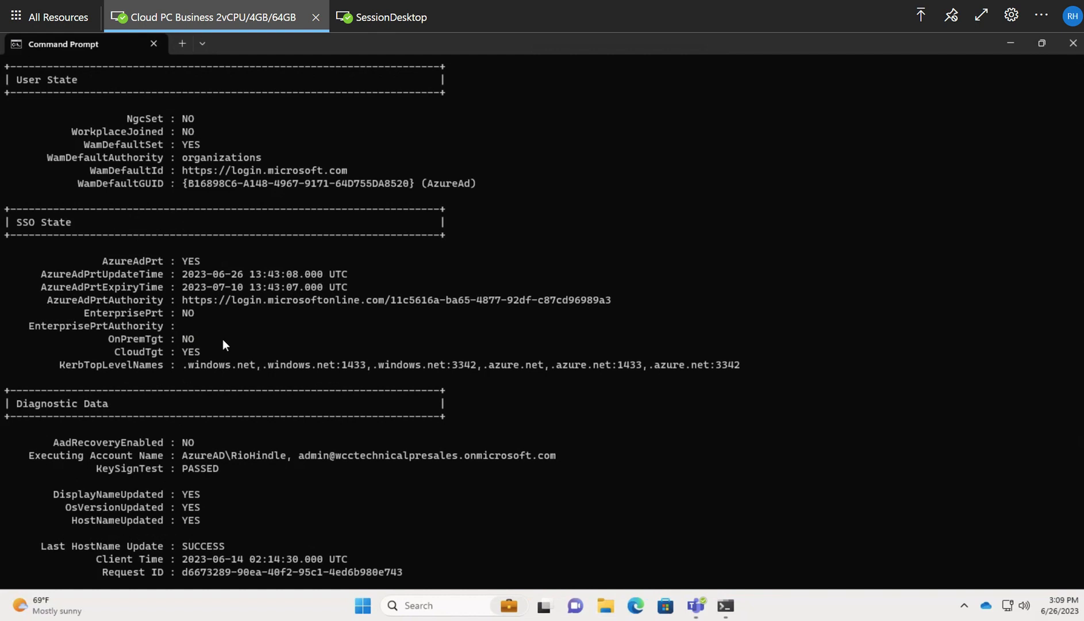
mouse_move(228, 345)
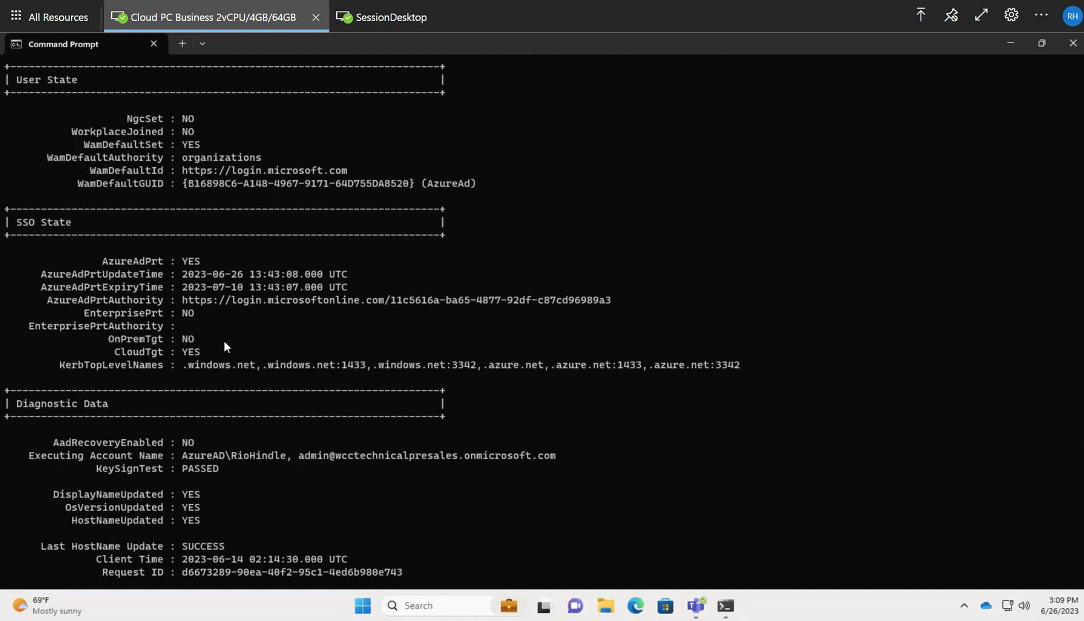
mouse_move(594, 469)
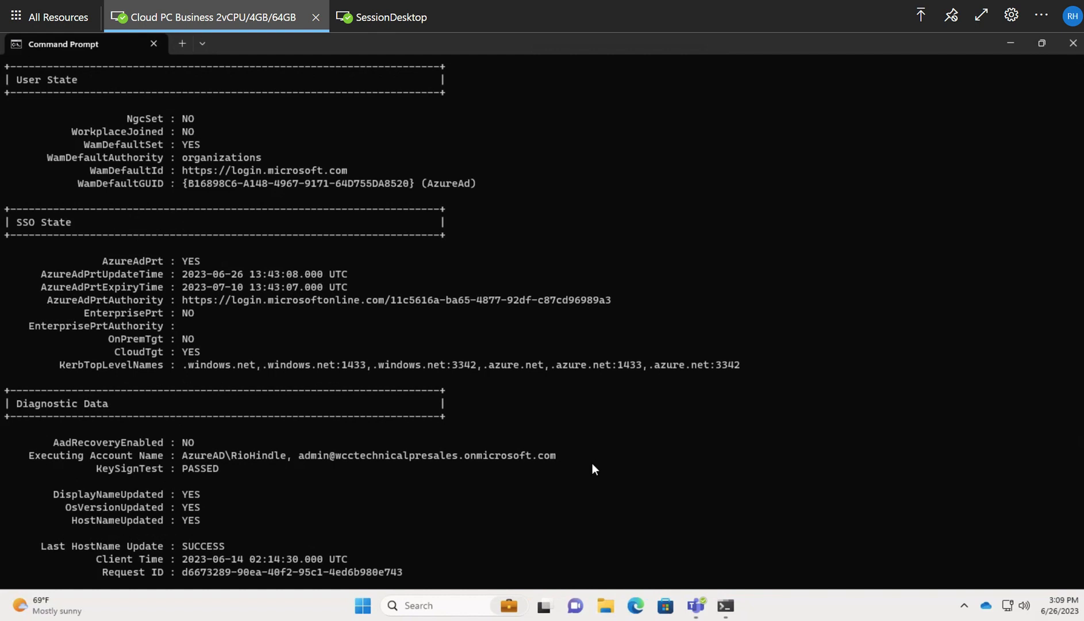
mouse_move(541, 425)
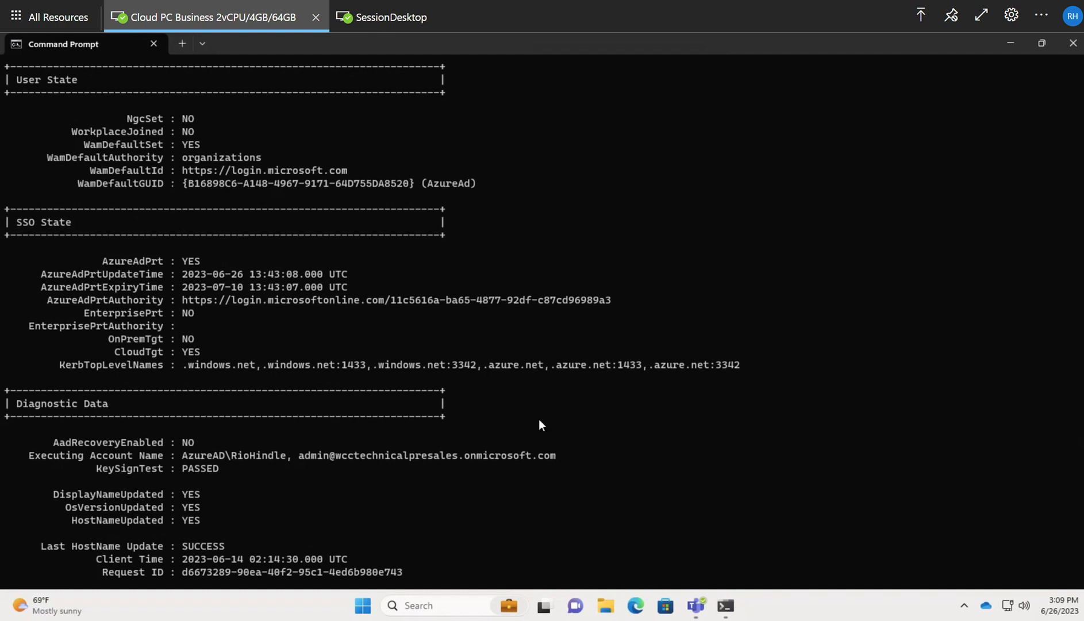
mouse_move(493, 435)
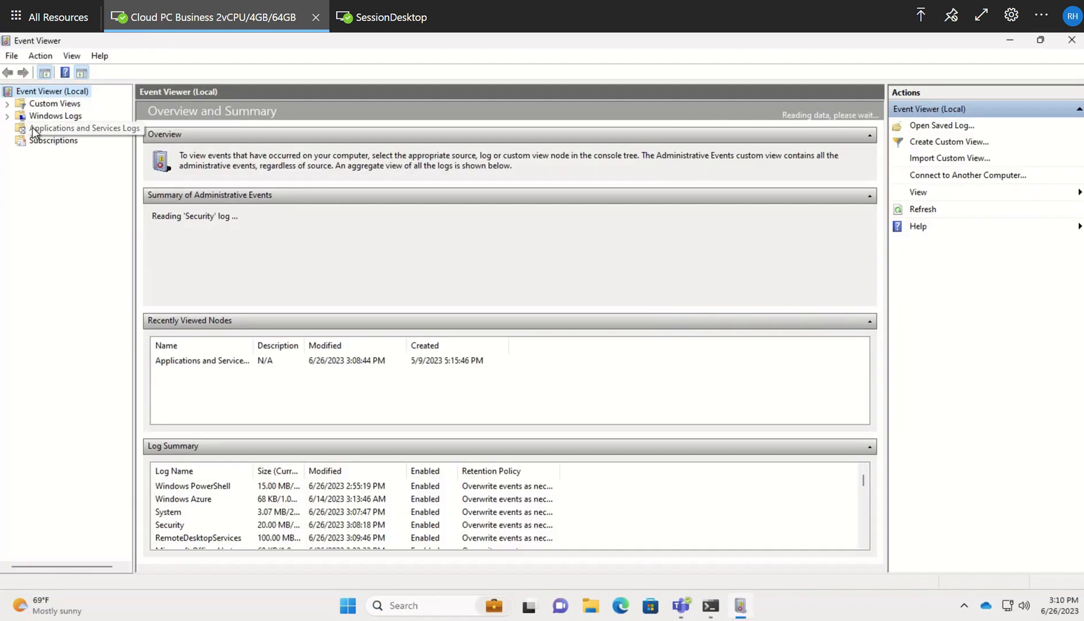
In Event Viewer, drill into Applications and Services Logs > Microsoft > Windows > AAD
left_click(84, 128)
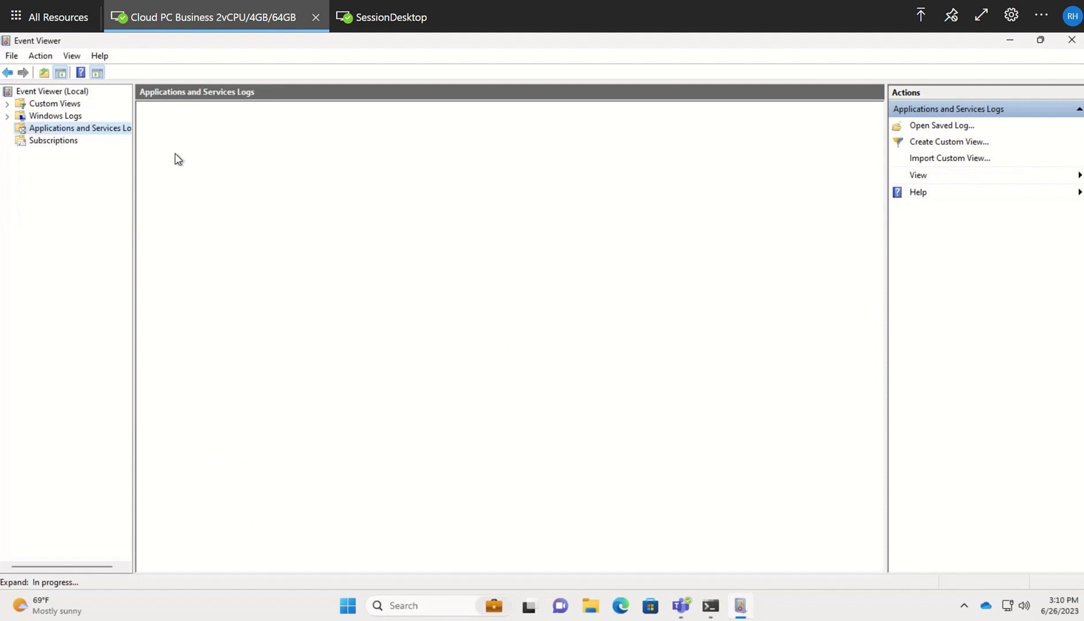
left_click(7, 128)
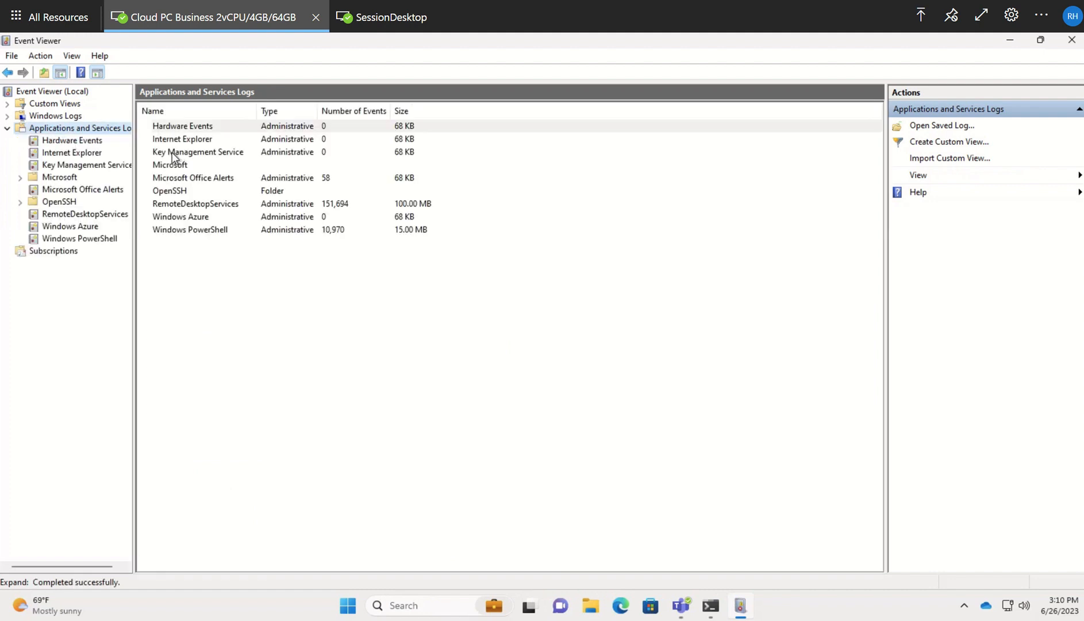
left_click(61, 177)
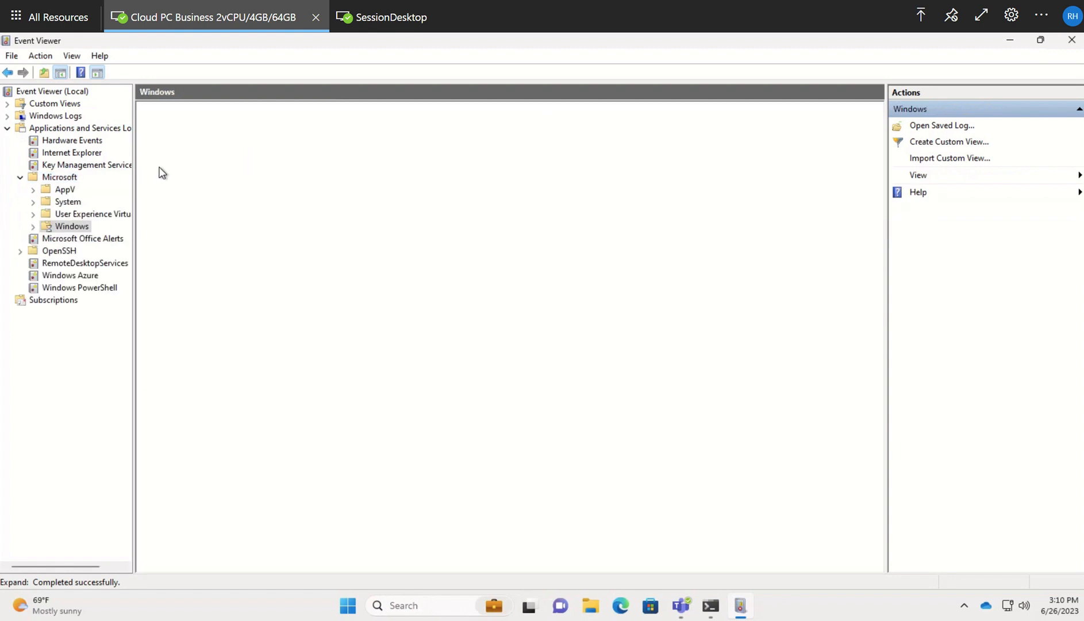
left_click(71, 226)
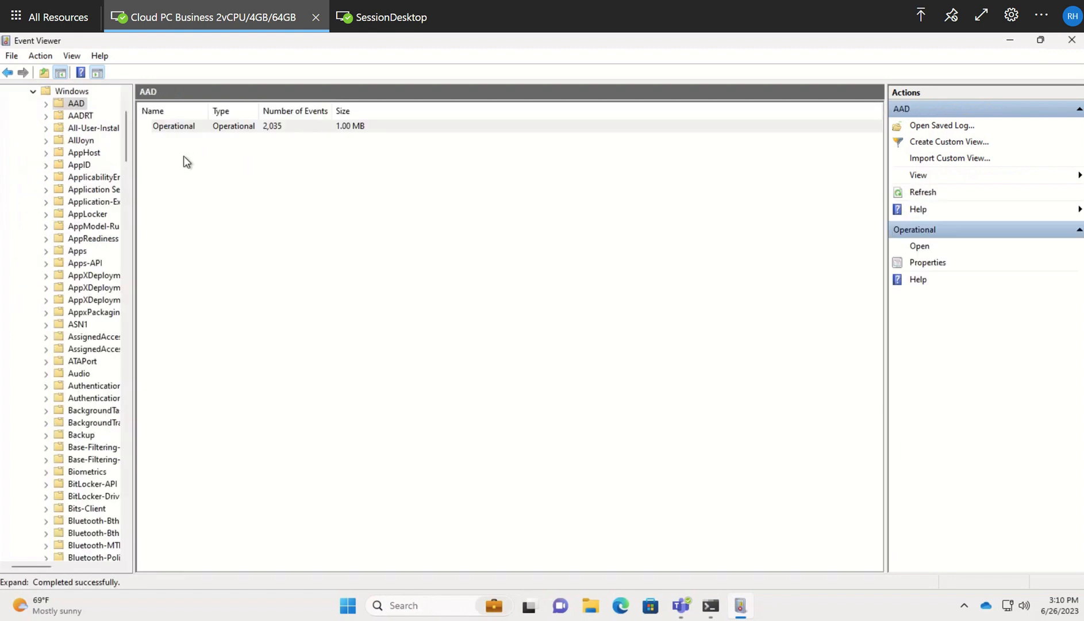
mouse_move(415, 173)
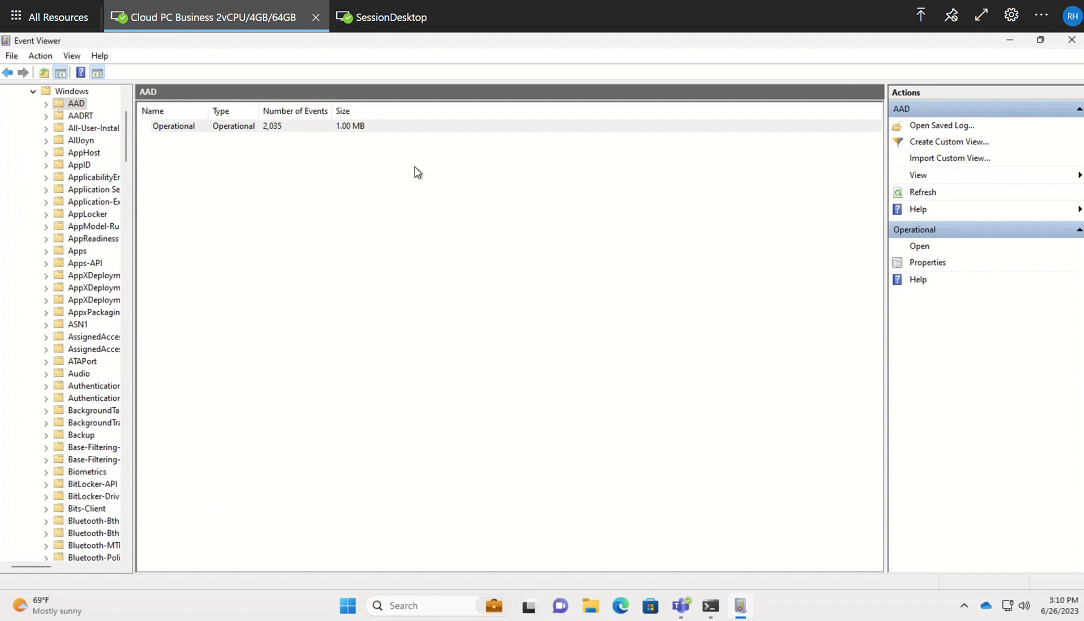
View the AAD Operational log and read an AadCloudAPPlugin event 1025 HTTP 400 error
double_click(174, 126)
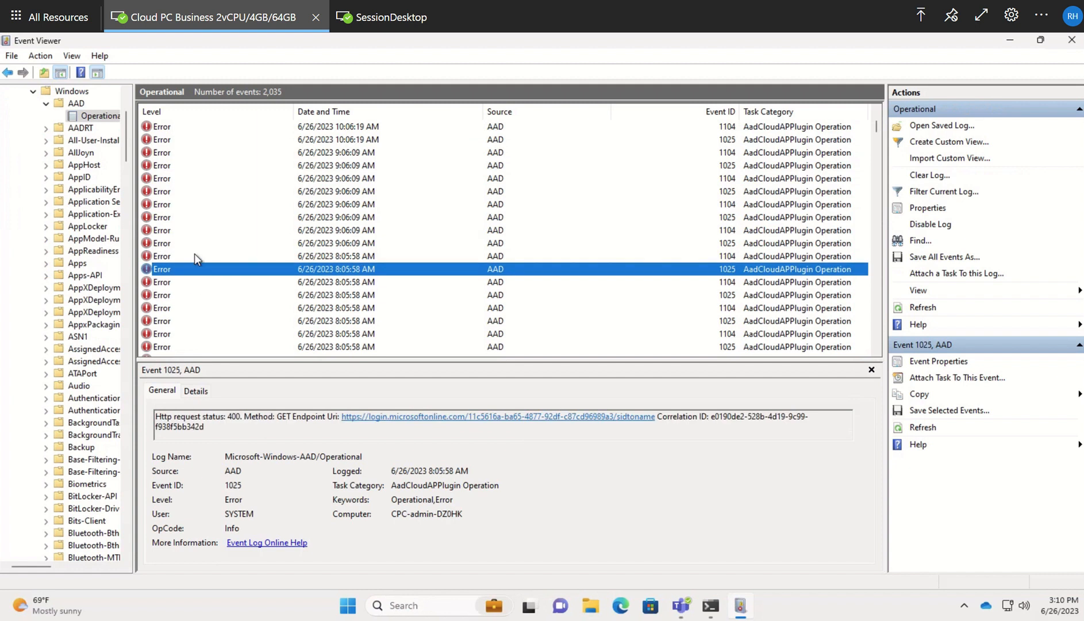
scroll("down", 3)
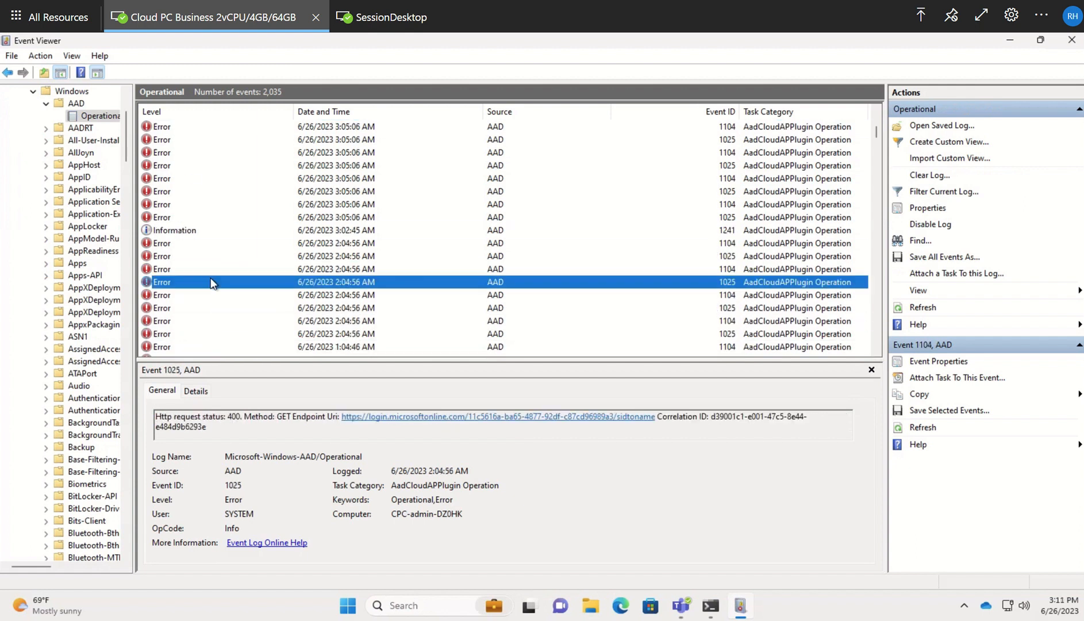
scroll("down", 3)
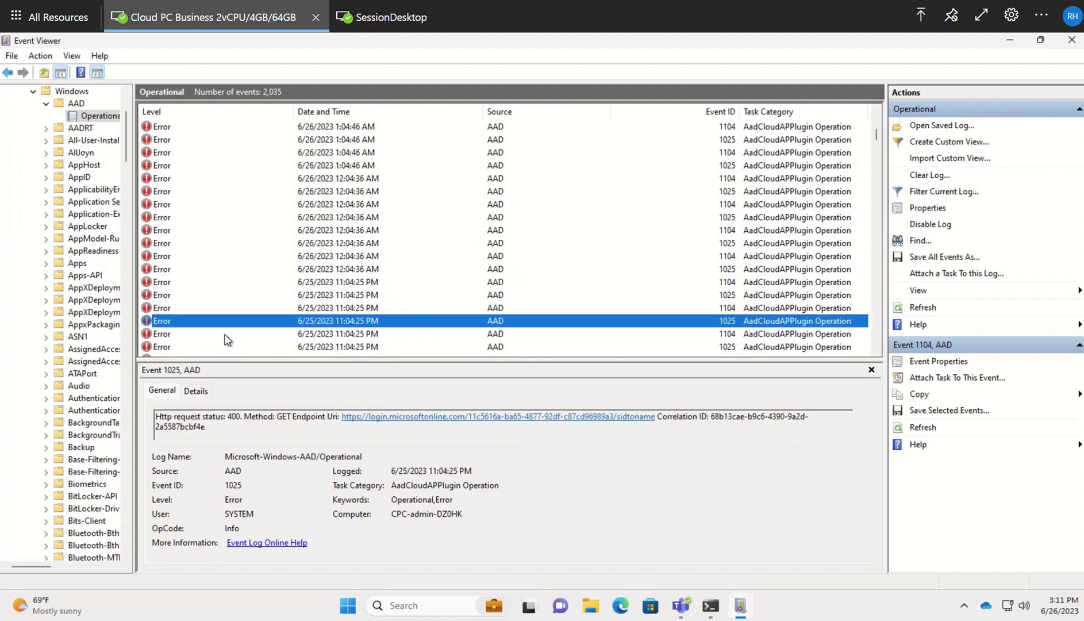
left_click(346, 334)
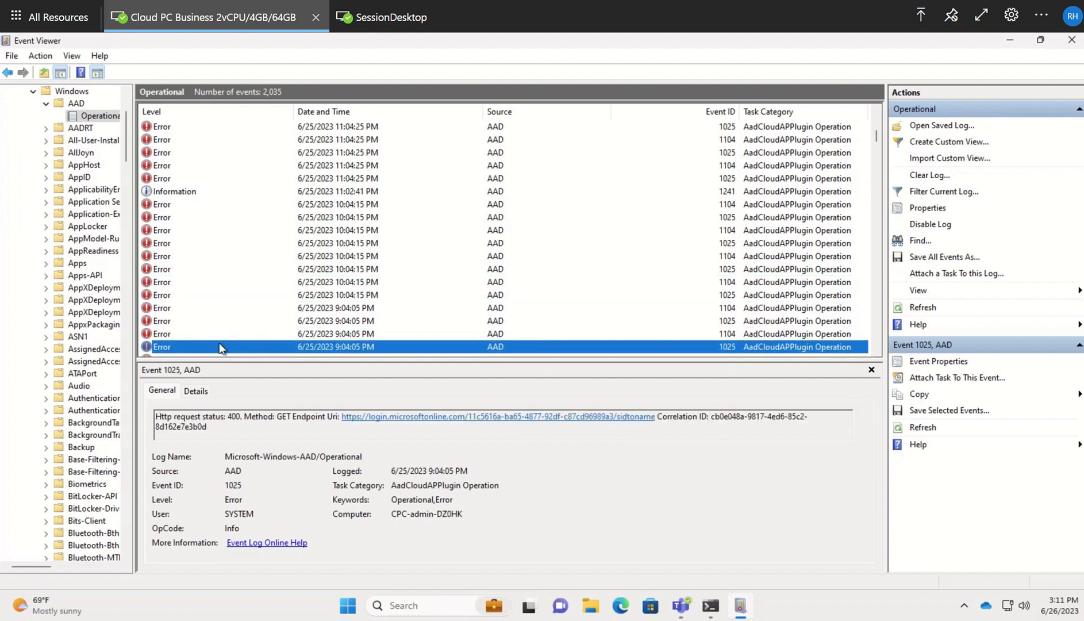
Scroll through older 1025 HTTP 400 errors back to 6/24/2023
scroll("down", 3)
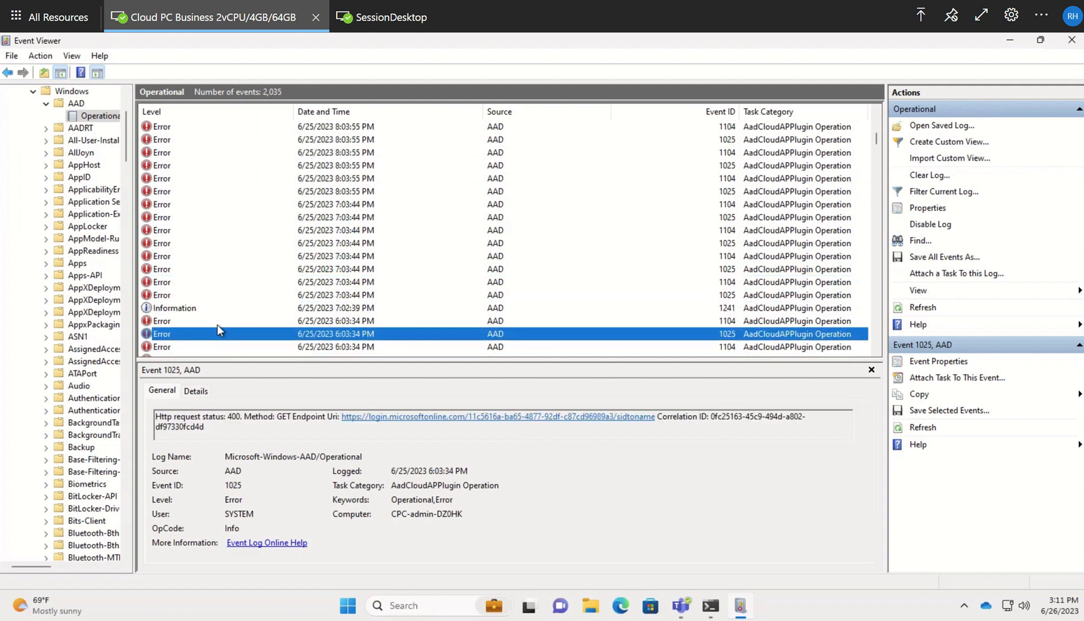
scroll("down", 3)
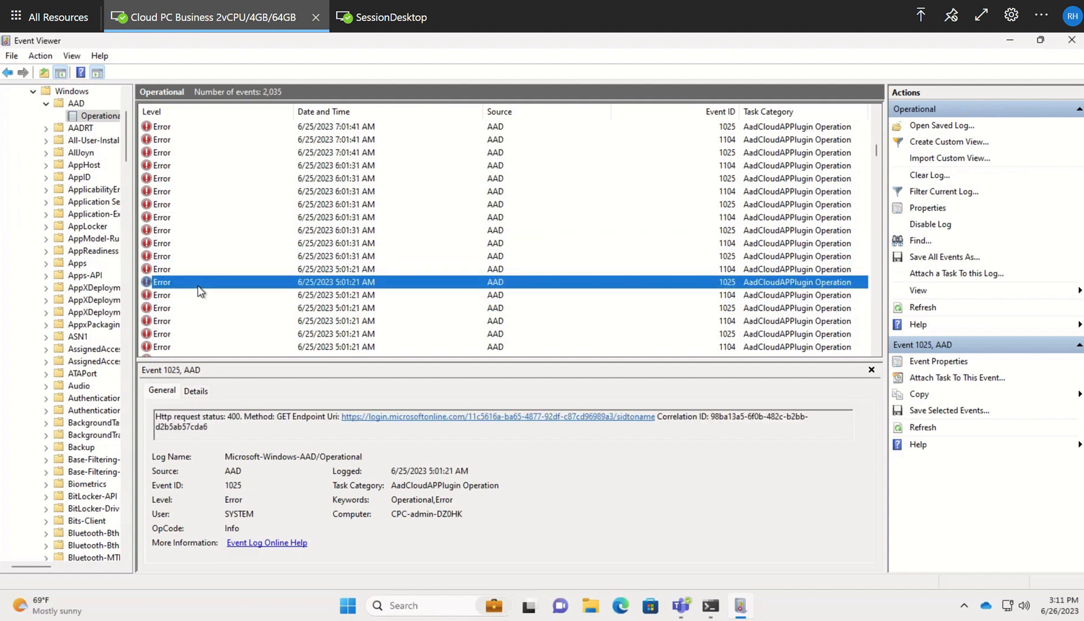
scroll("down", 3)
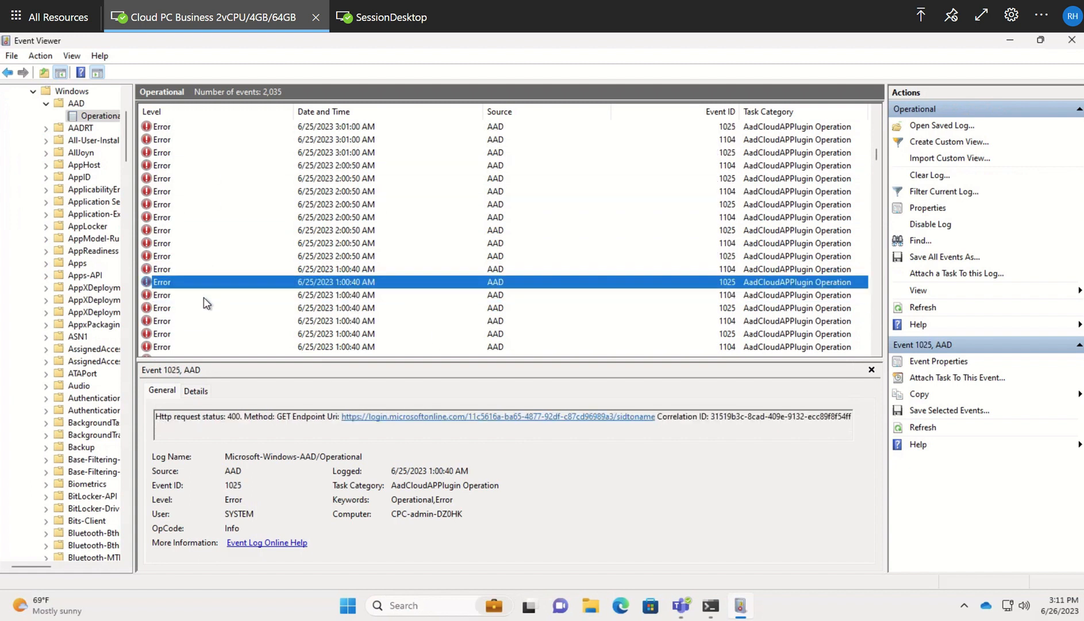
scroll("down", 3)
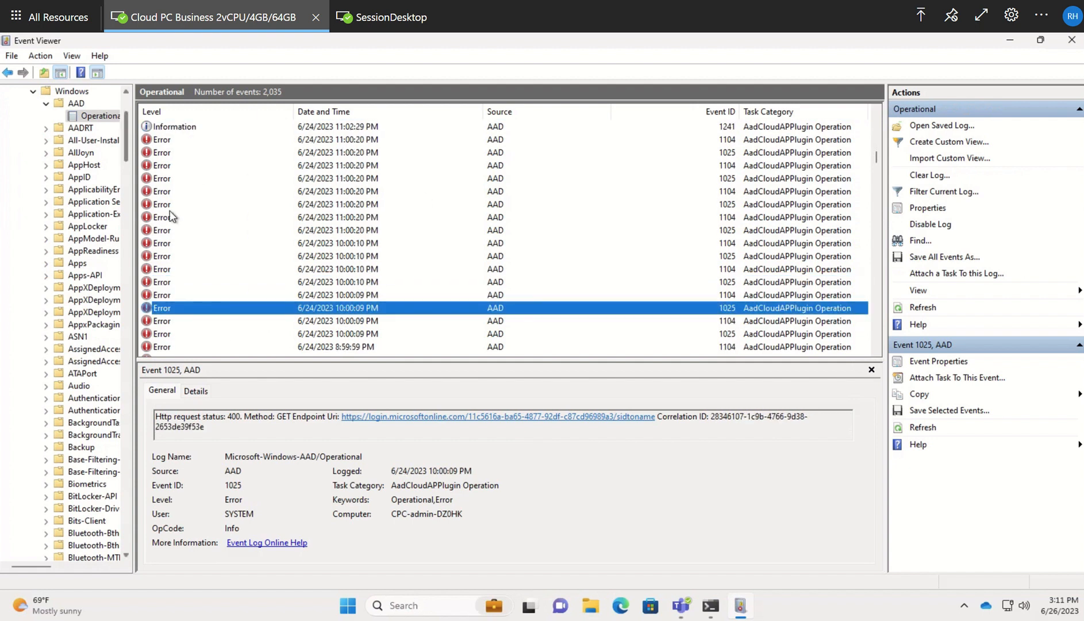
scroll("down", 3)
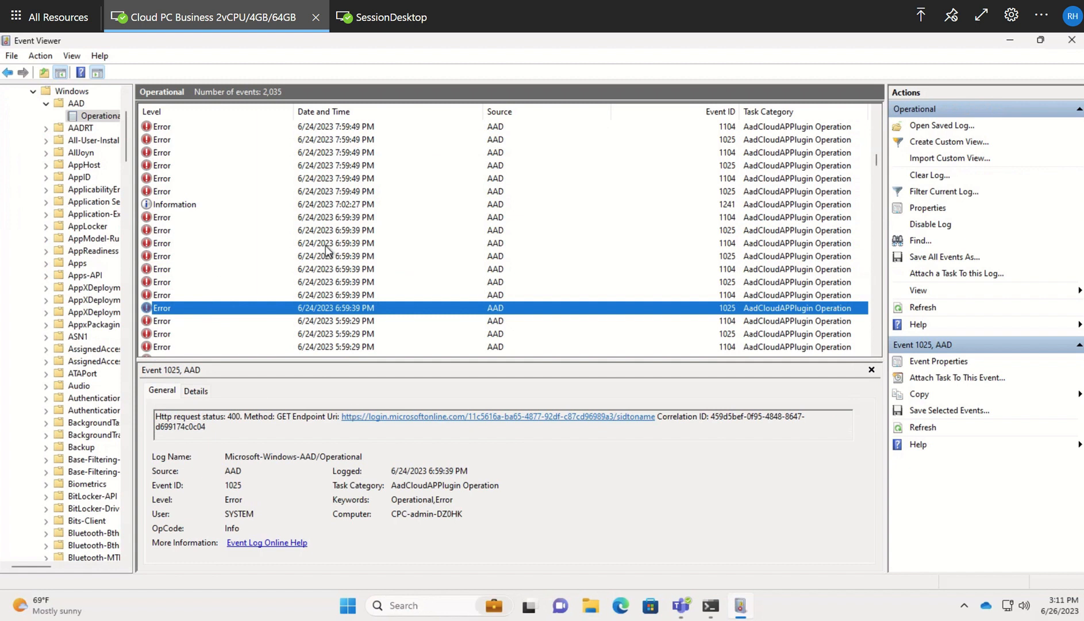
mouse_move(231, 219)
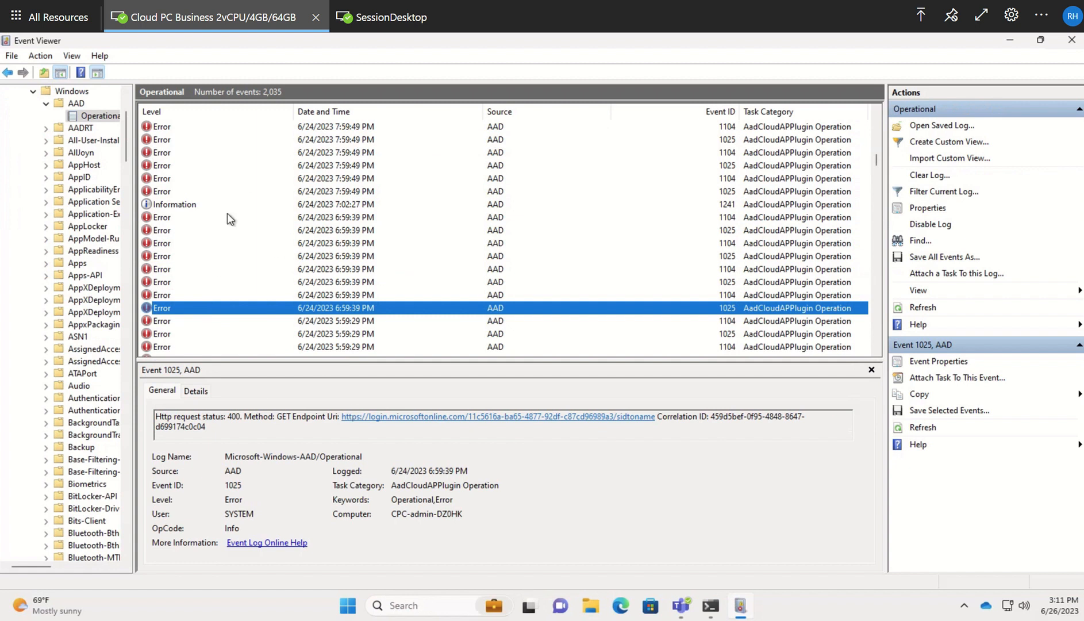
scroll("down", 3)
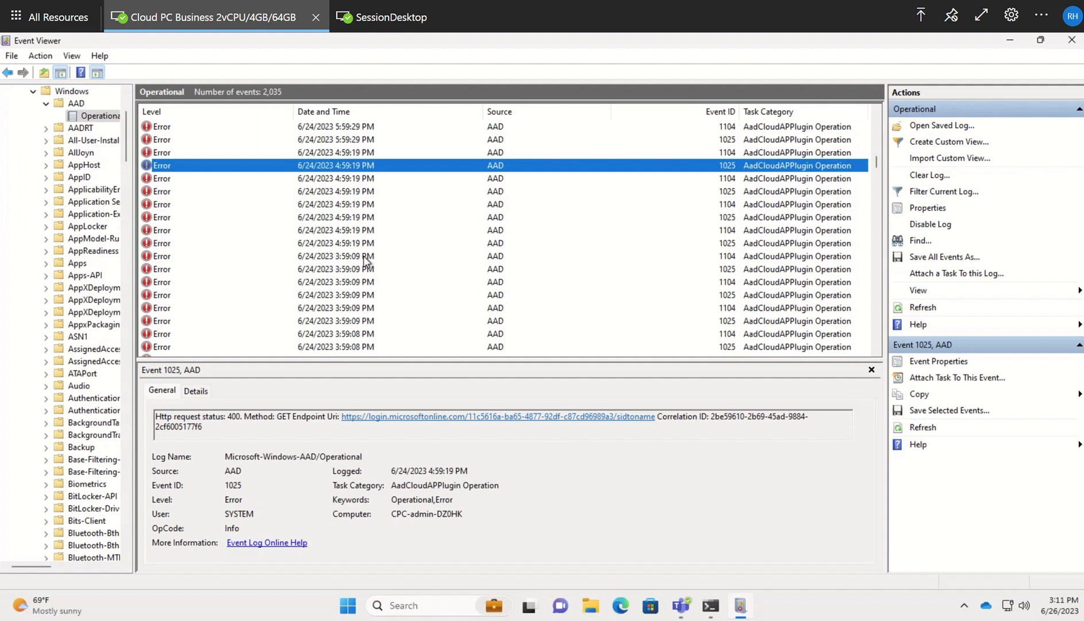
mouse_move(413, 284)
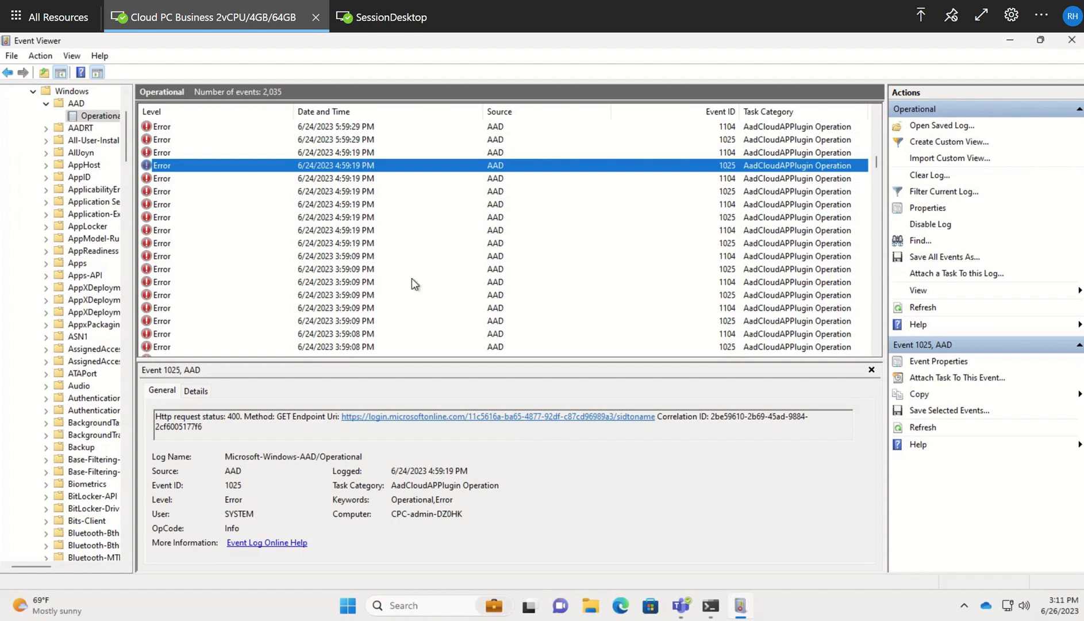